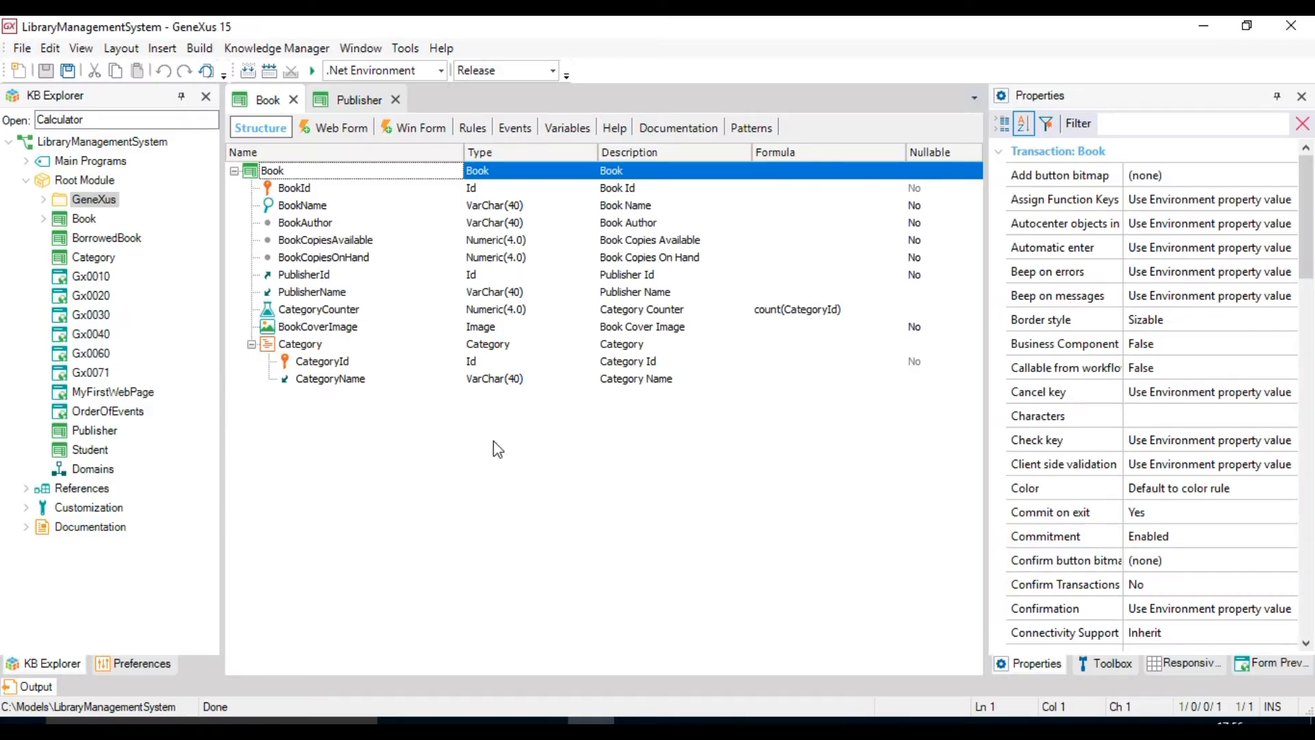
{"action": "mouse_move", "coordinate": [655, 470]}
{"action": "type", "text": "AvailableBooks"}
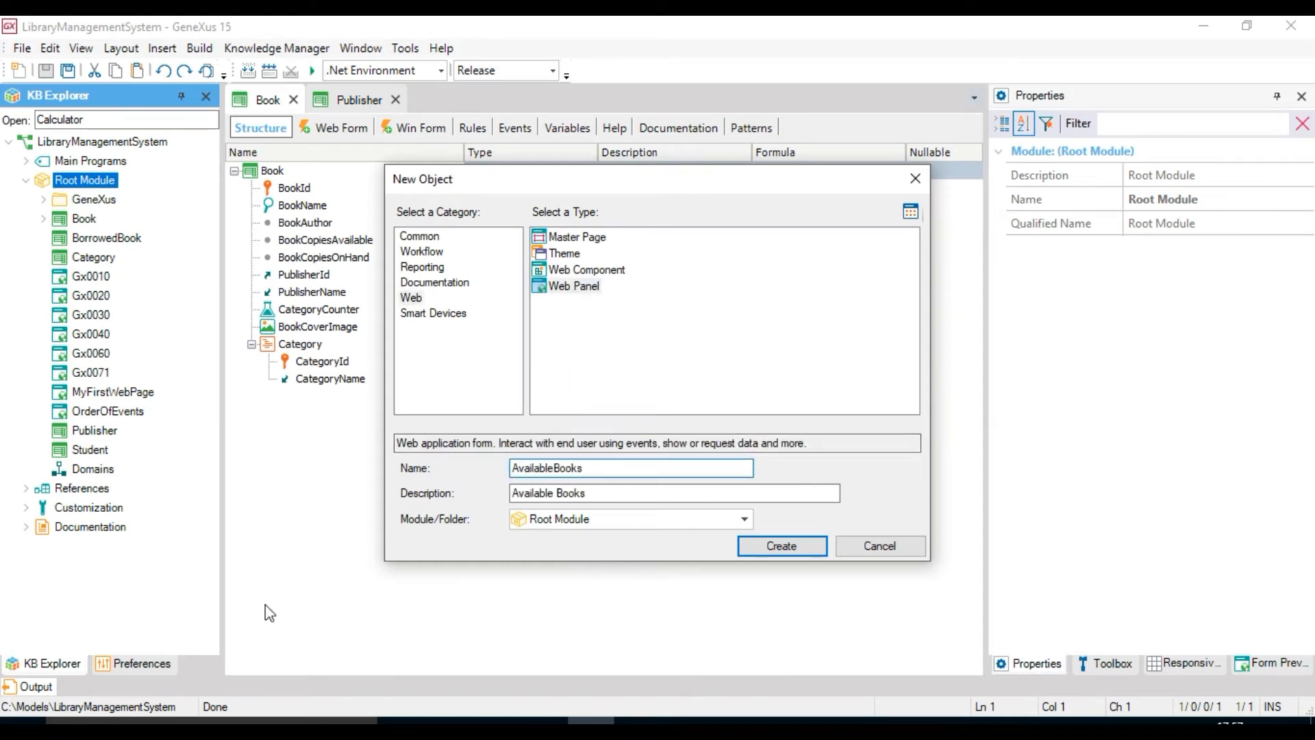
Create the AvailableBooks web panel and bring up its form controls.
{"action": "left_click", "coordinate": [779, 545]}
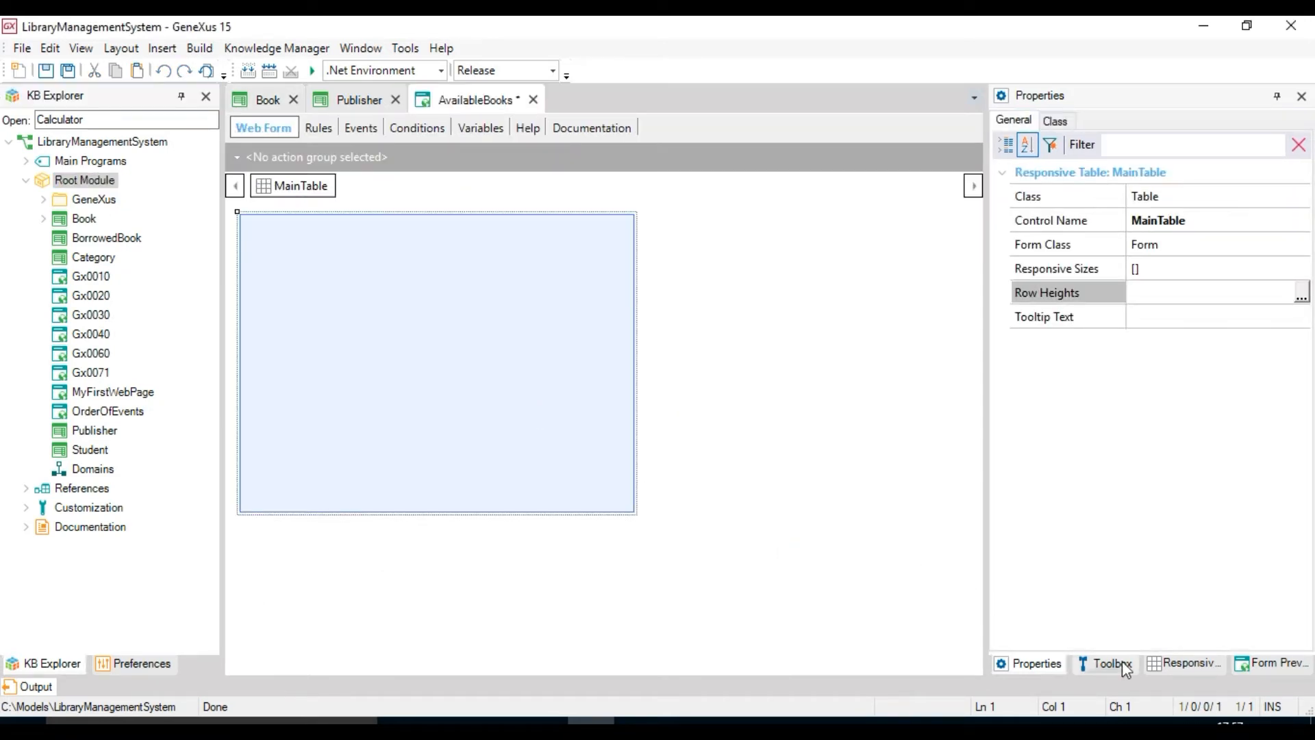
{"action": "left_click", "coordinate": [1112, 664]}
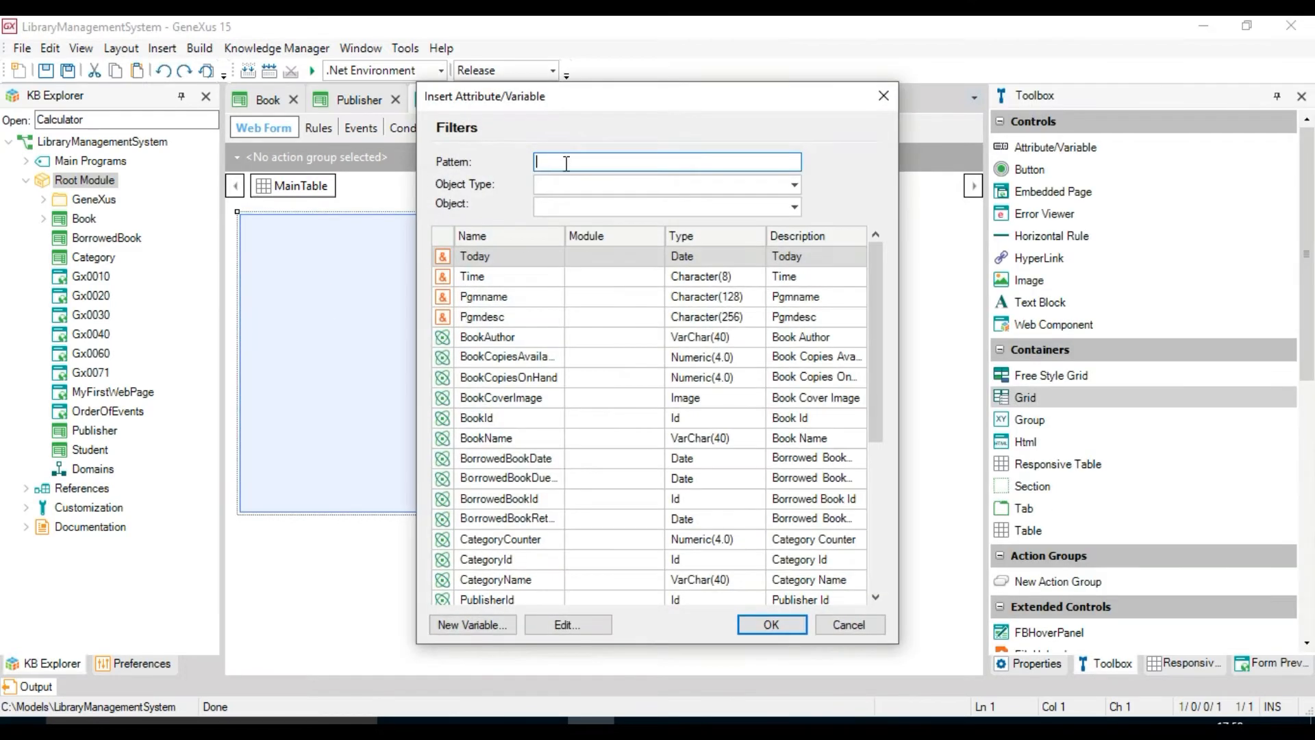
Add a grid with BookName, BookCoverImage, BookAuthor and PublisherName attributes.
{"action": "type", "text": "Book"}
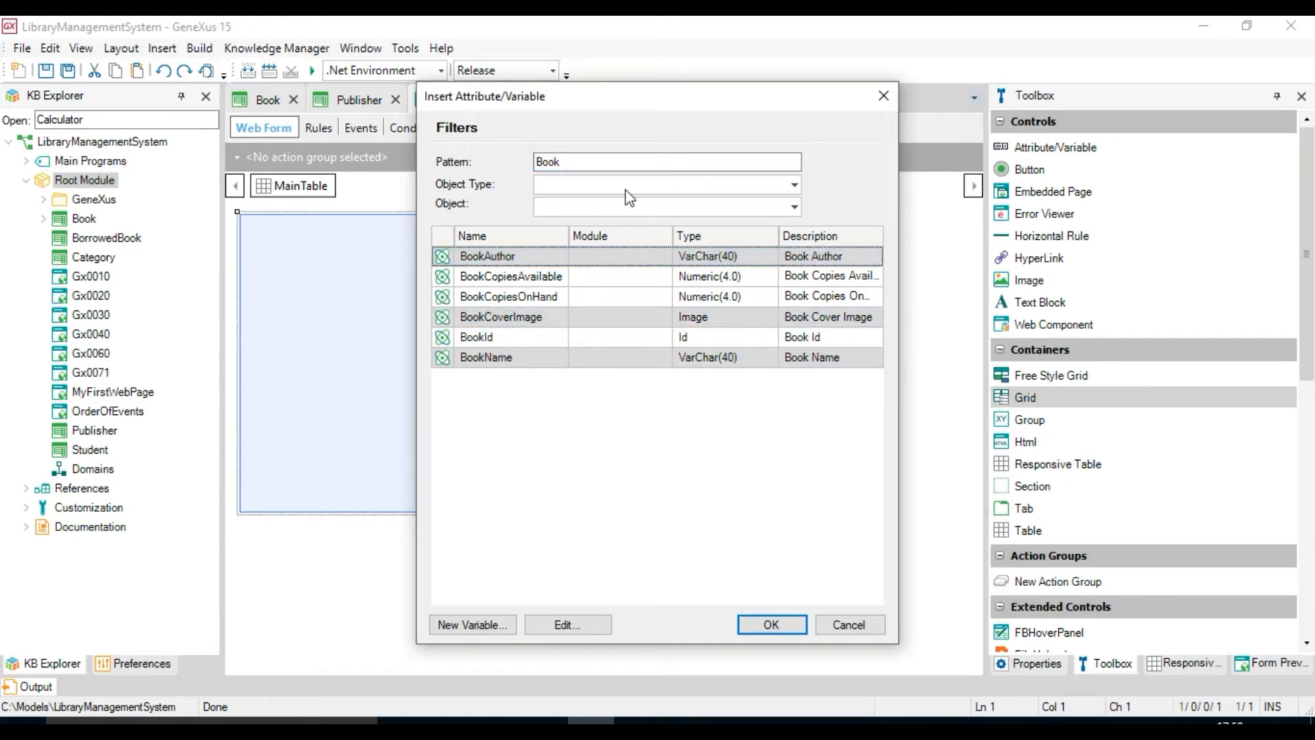
{"action": "mouse_move", "coordinate": [639, 216]}
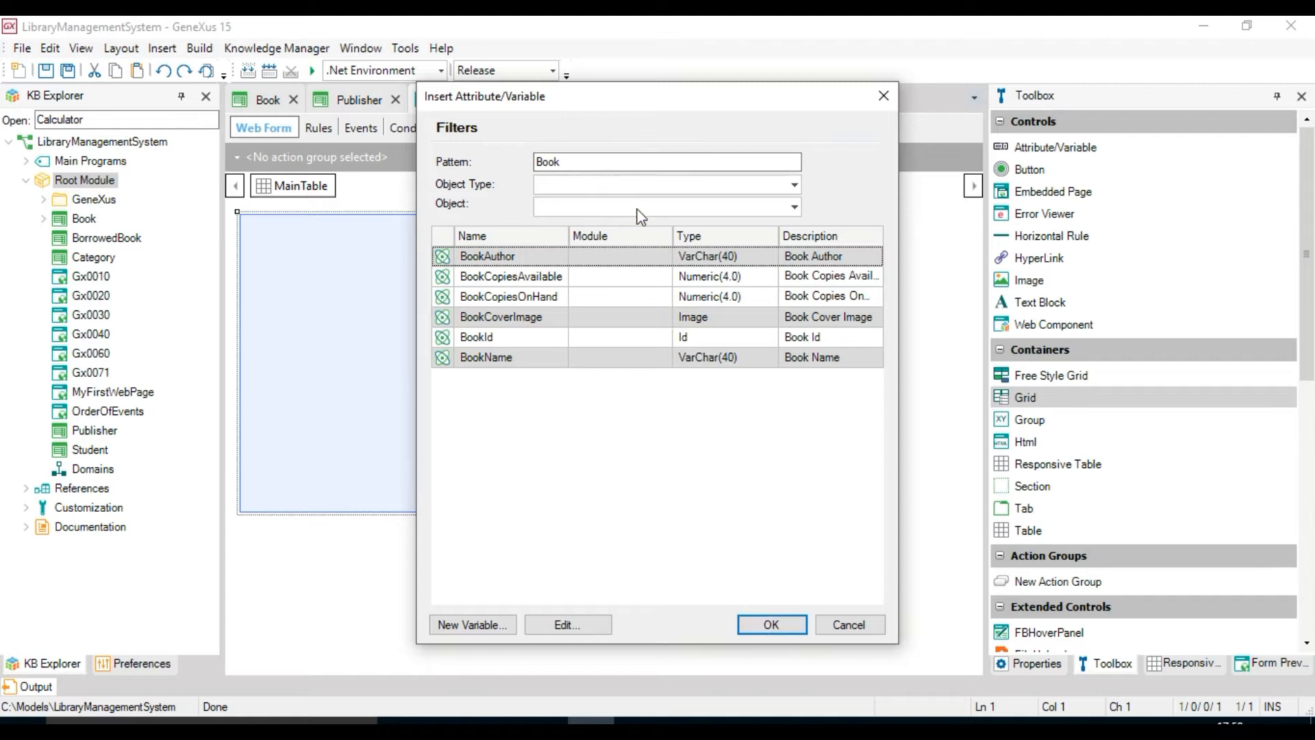
{"action": "left_click", "coordinate": [769, 624]}
{"action": "type", "text": "Pu"}
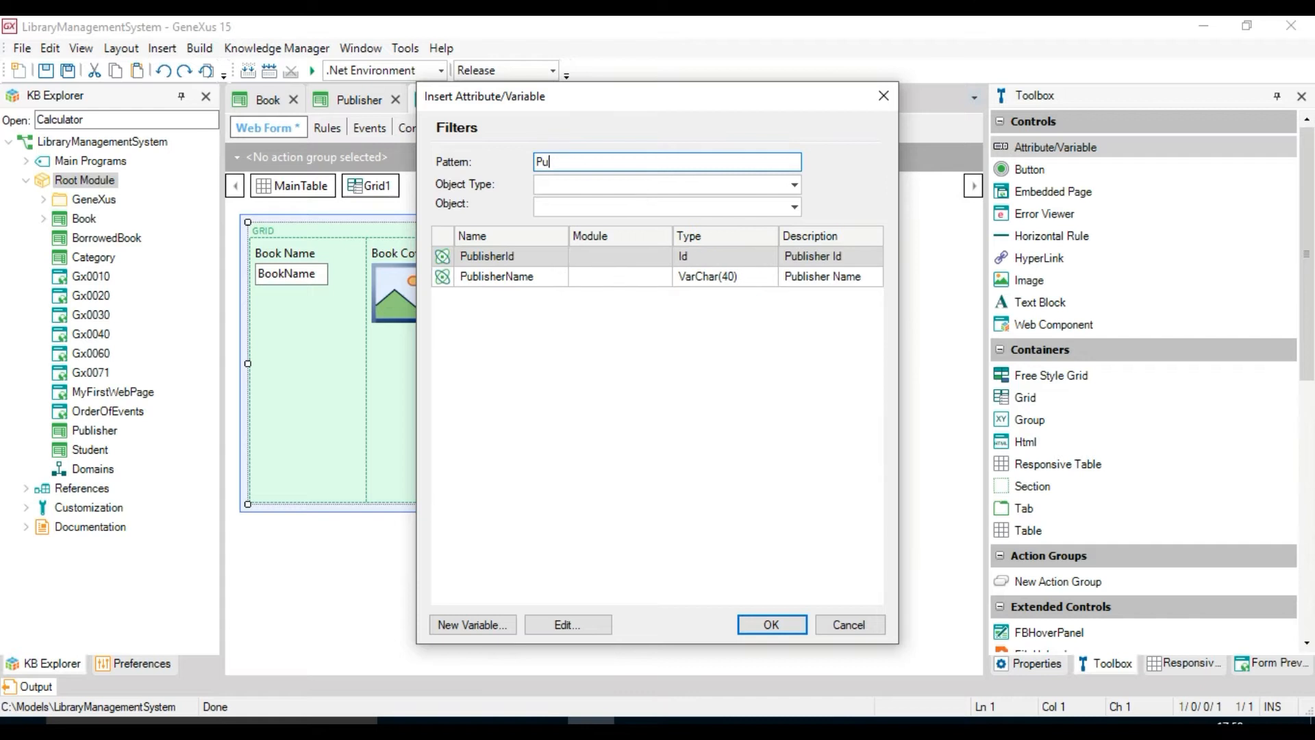
{"action": "left_click", "coordinate": [770, 624]}
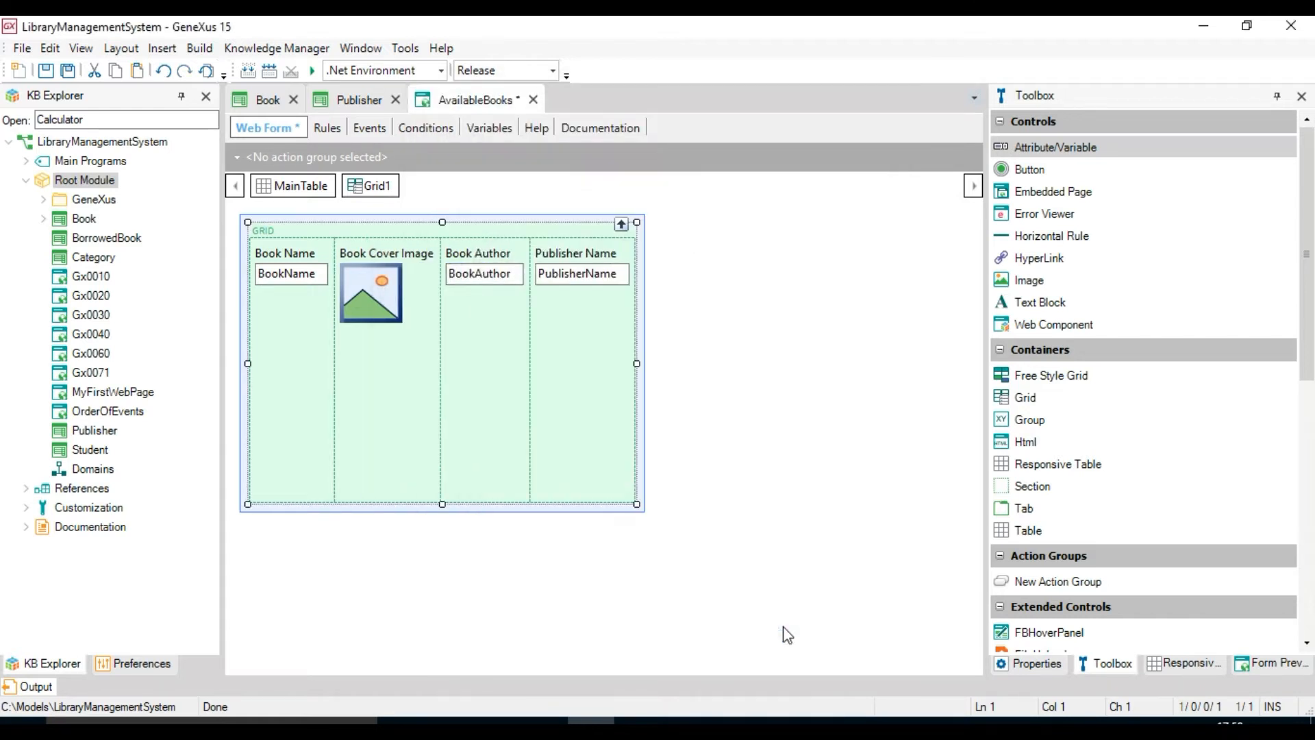
{"action": "mouse_move", "coordinate": [467, 101]}
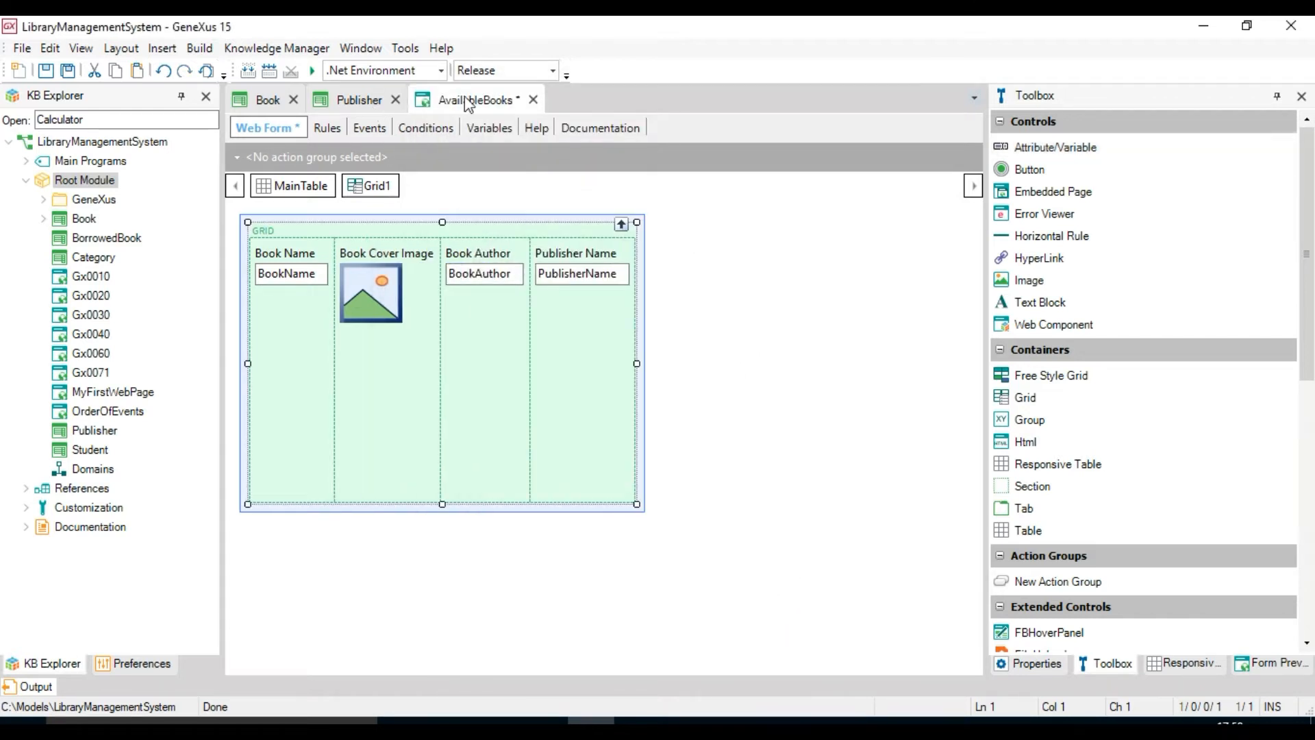
Build and run AvailableBooks, then review the navigation: Book by BookId joined to Publisher.
{"action": "left_click", "coordinate": [311, 71]}
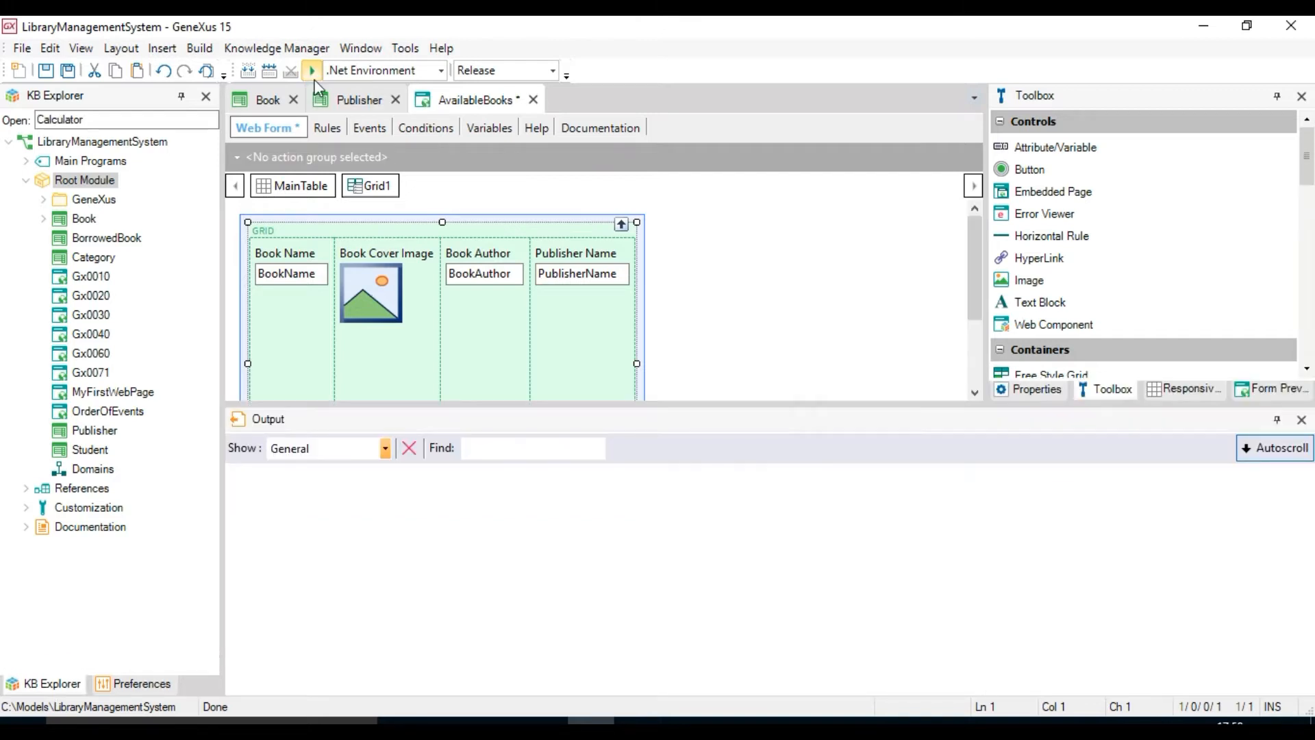
{"action": "left_click", "coordinate": [311, 70]}
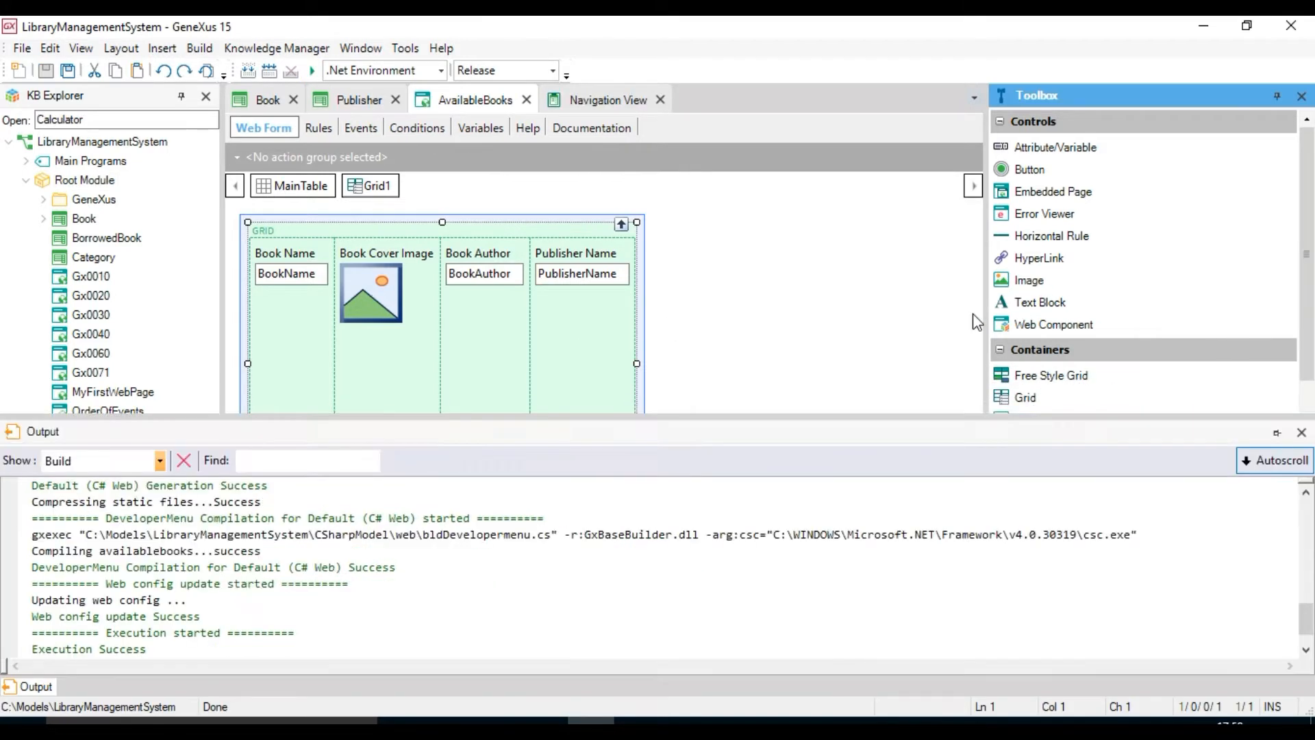
{"action": "left_click", "coordinate": [606, 98]}
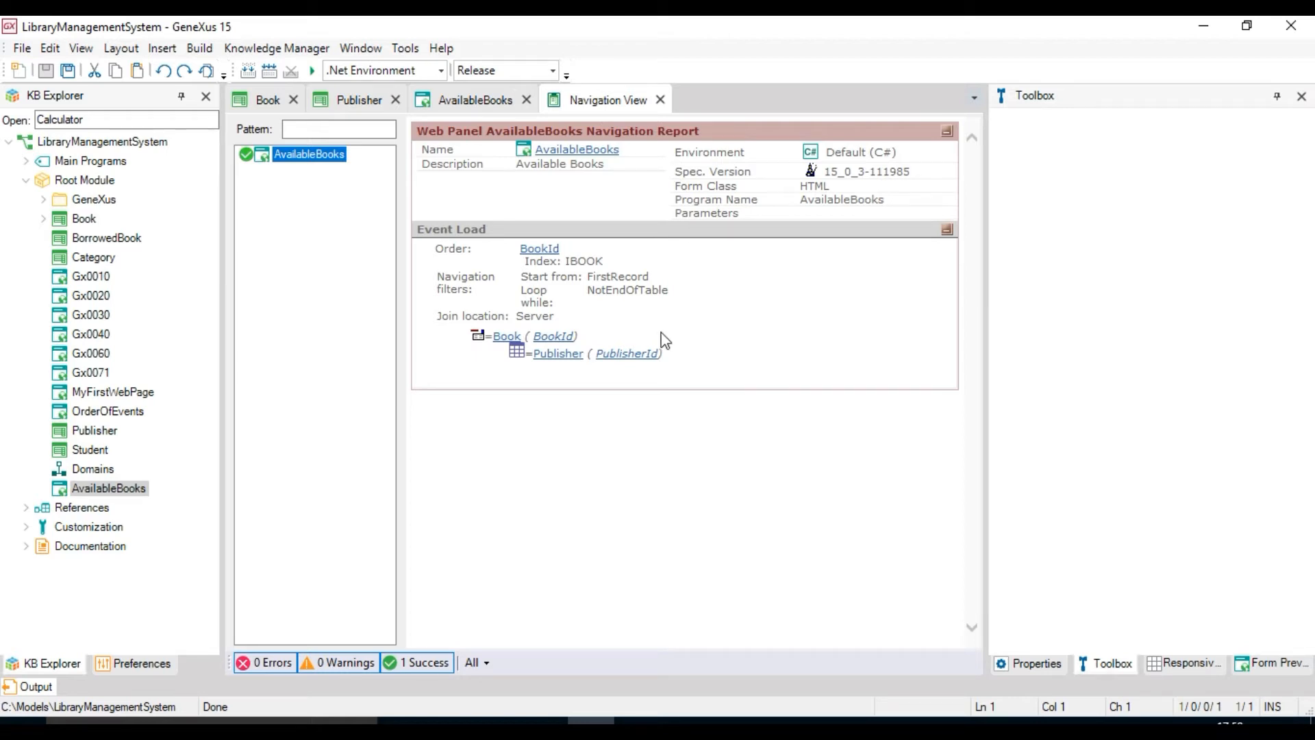
{"action": "mouse_move", "coordinate": [441, 249]}
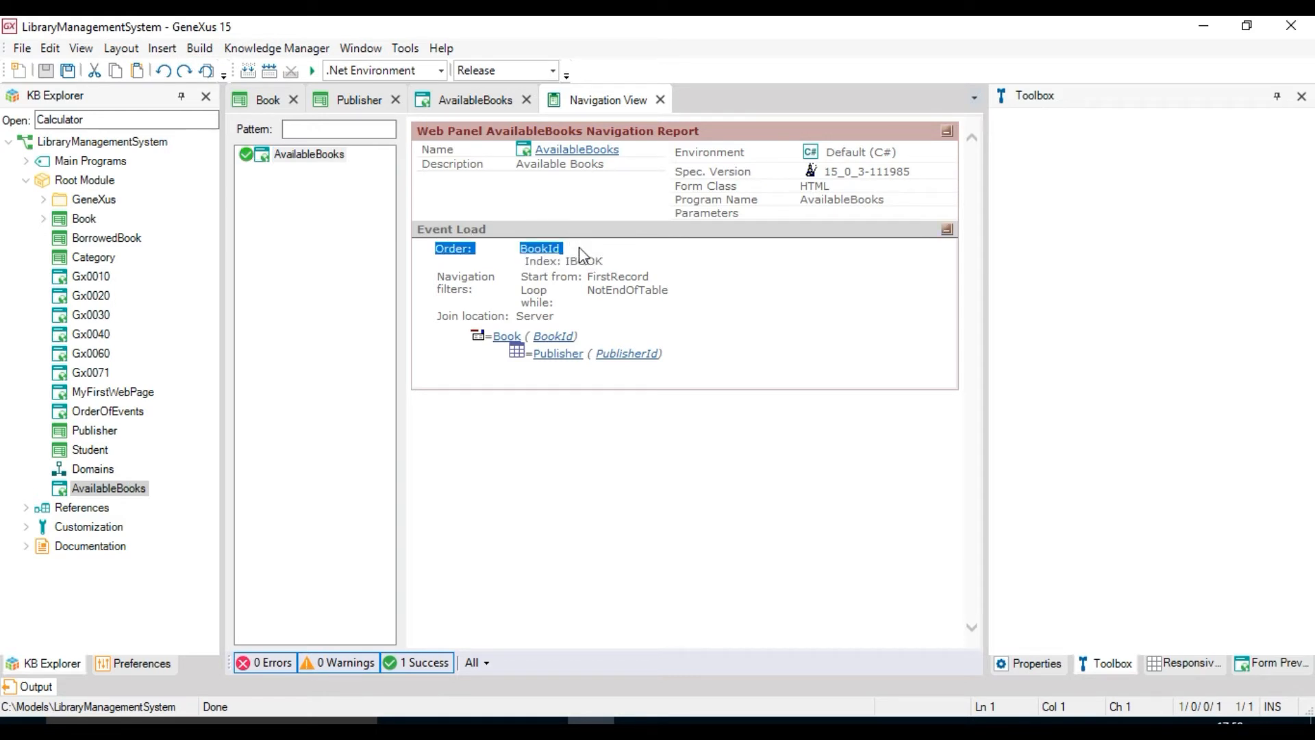
{"action": "mouse_move", "coordinate": [659, 281]}
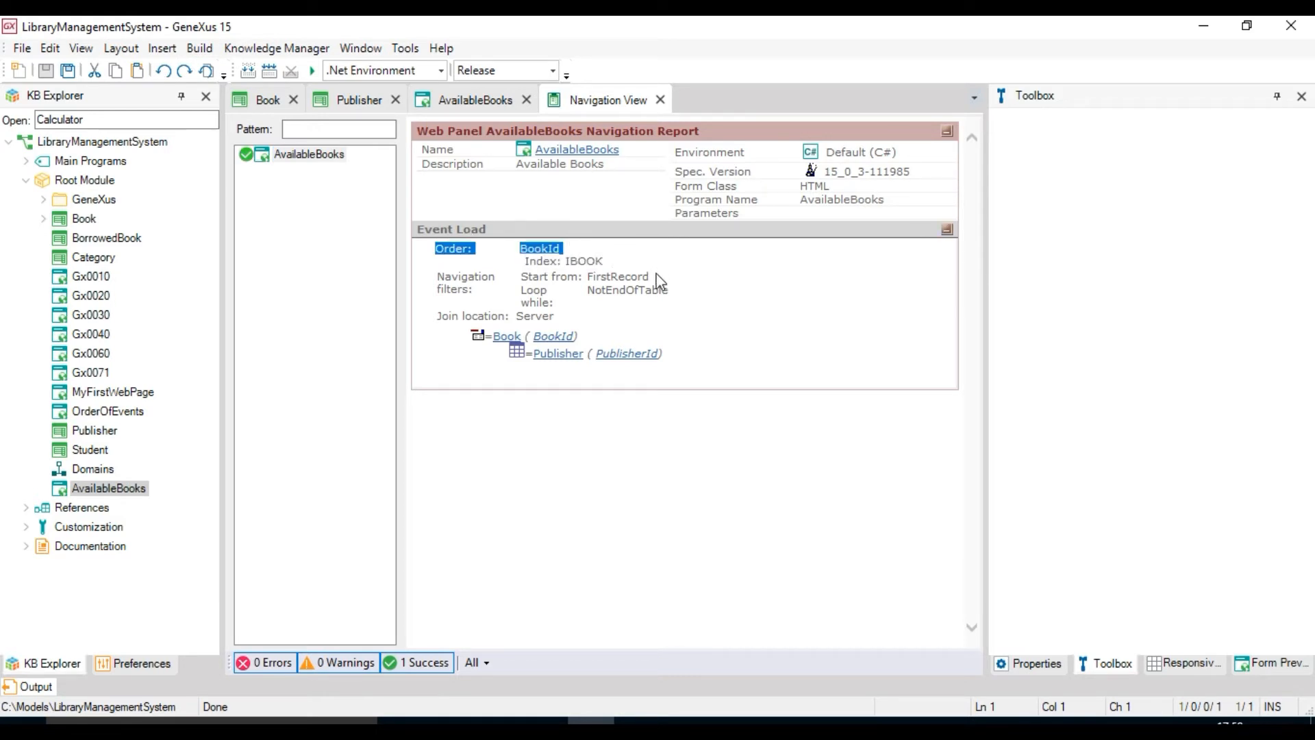
{"action": "mouse_move", "coordinate": [666, 295]}
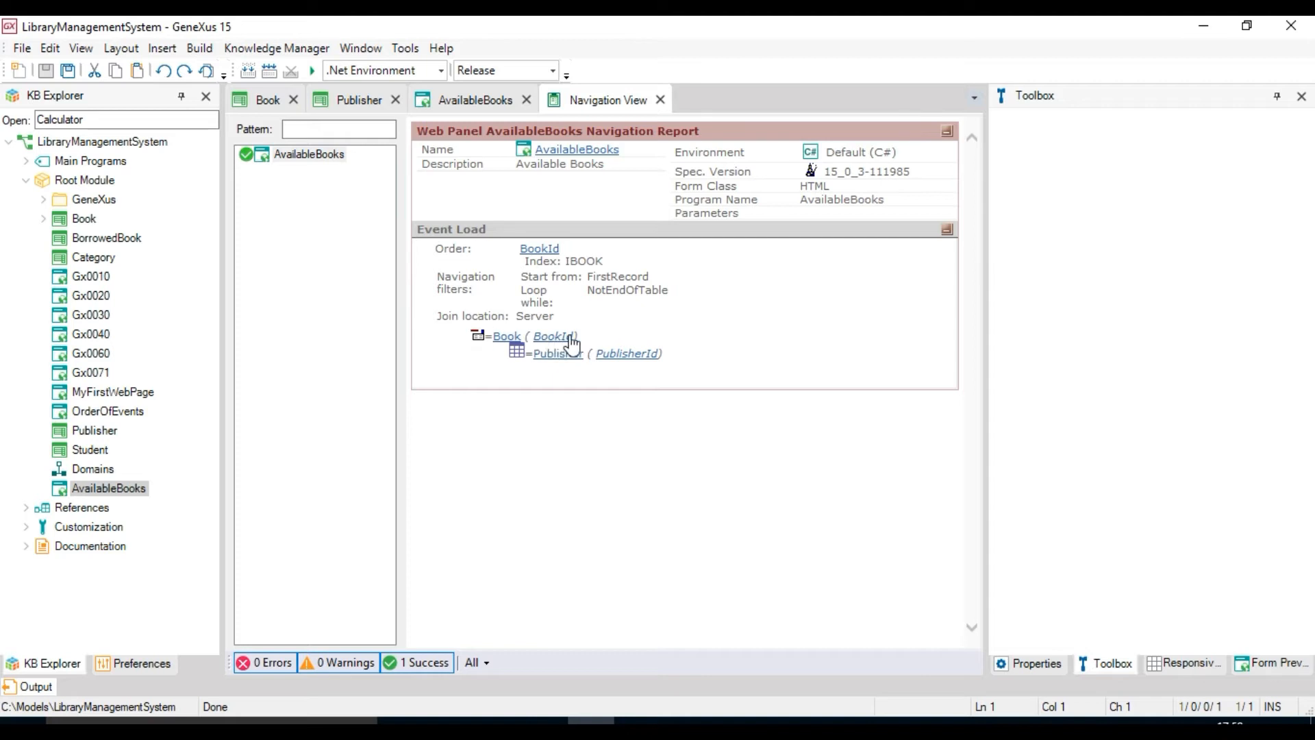
{"action": "left_click", "coordinate": [533, 336]}
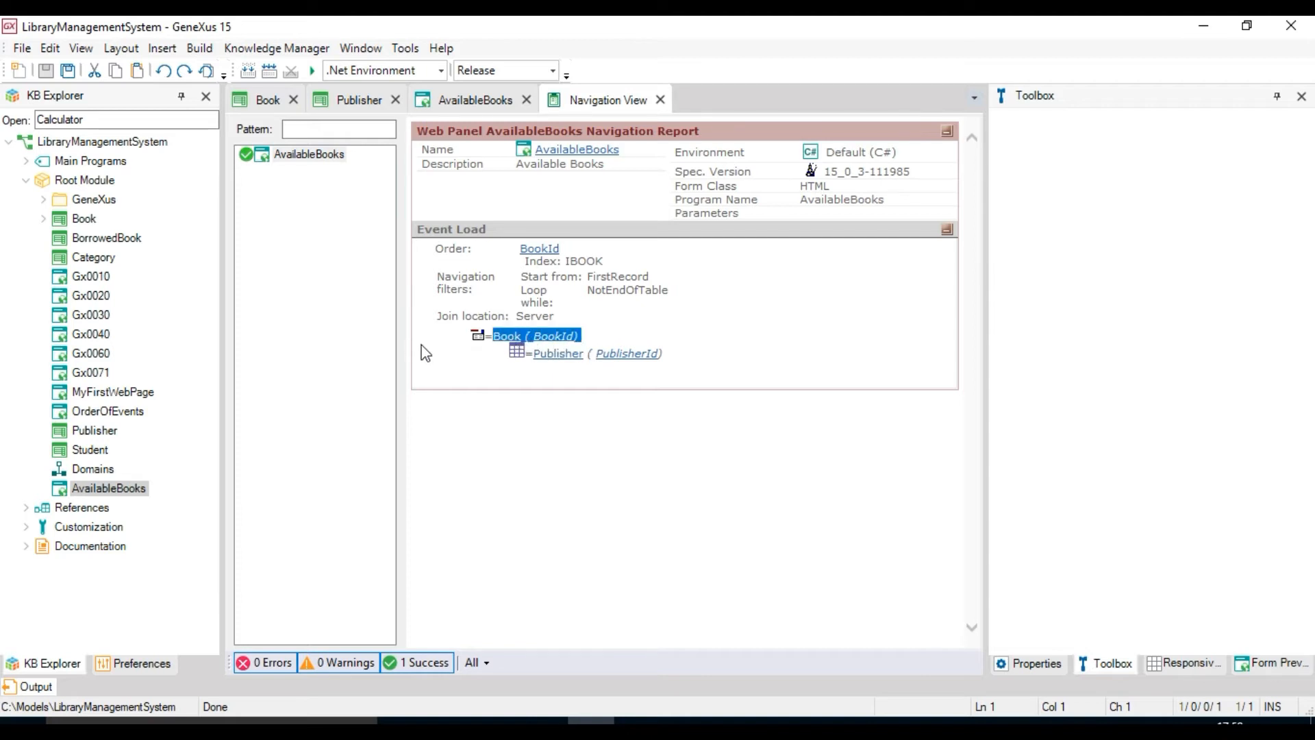
{"action": "left_click", "coordinate": [558, 354]}
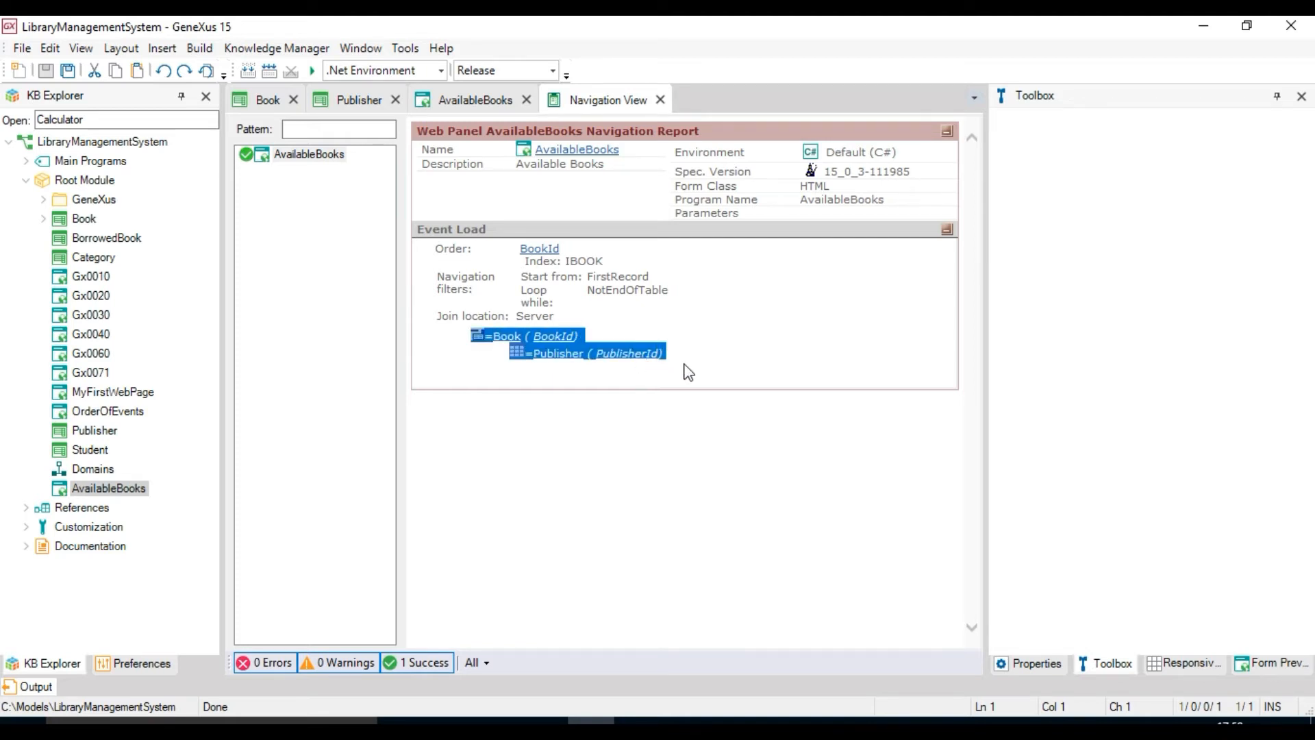
{"action": "left_click", "coordinate": [620, 379]}
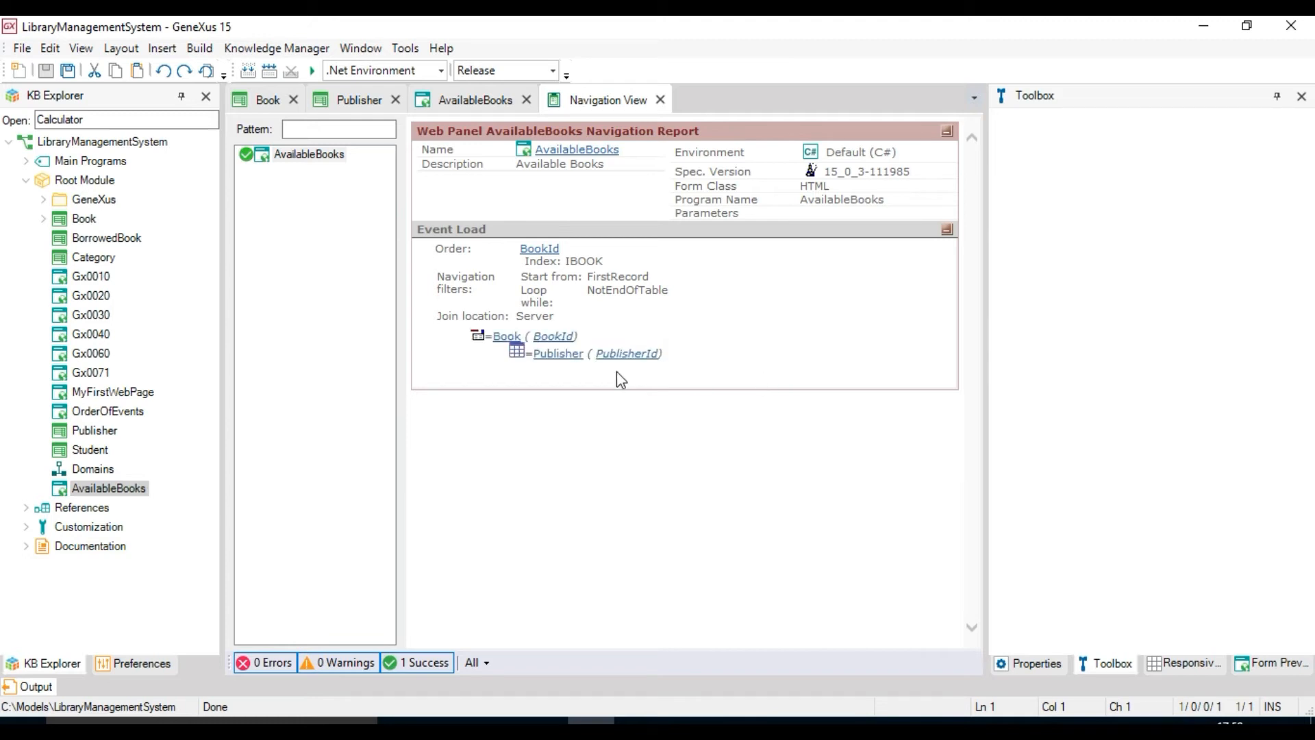
{"action": "mouse_move", "coordinate": [693, 371]}
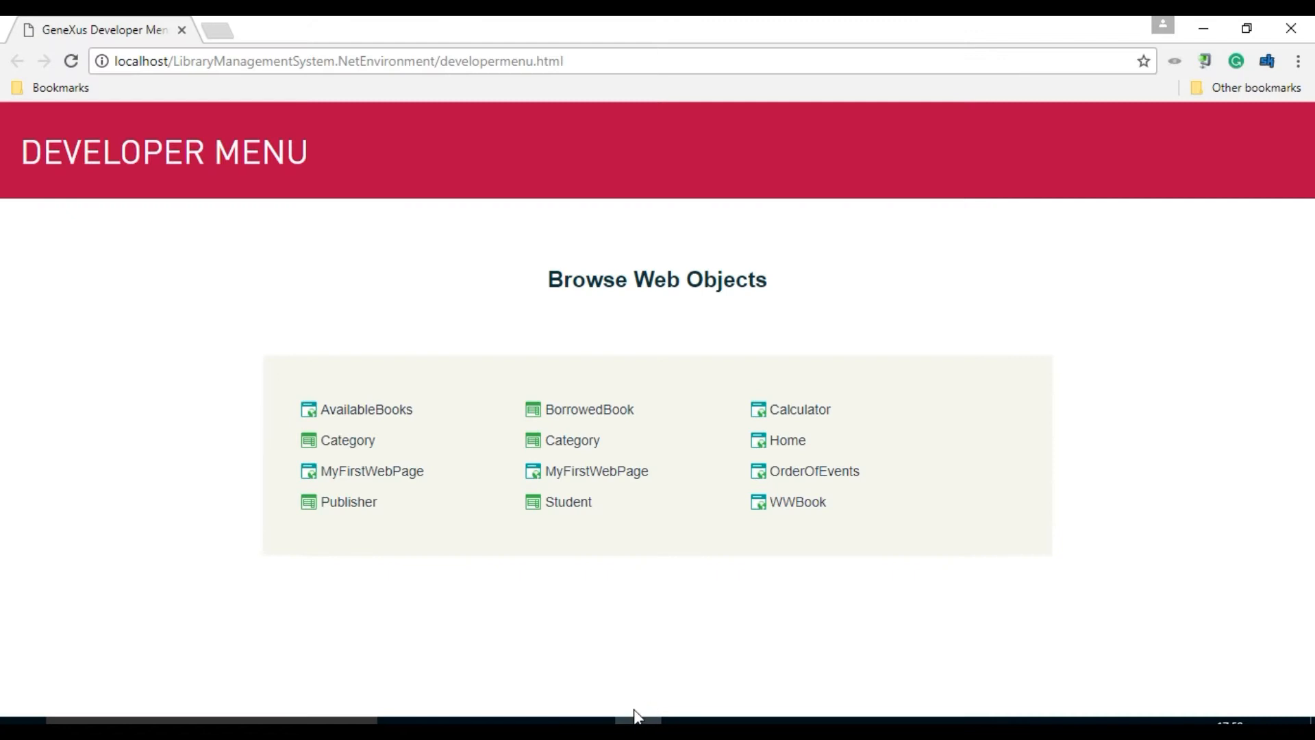
View the AvailableBooks page listing five books with covers, then return to GeneXus.
{"action": "left_click", "coordinate": [366, 410]}
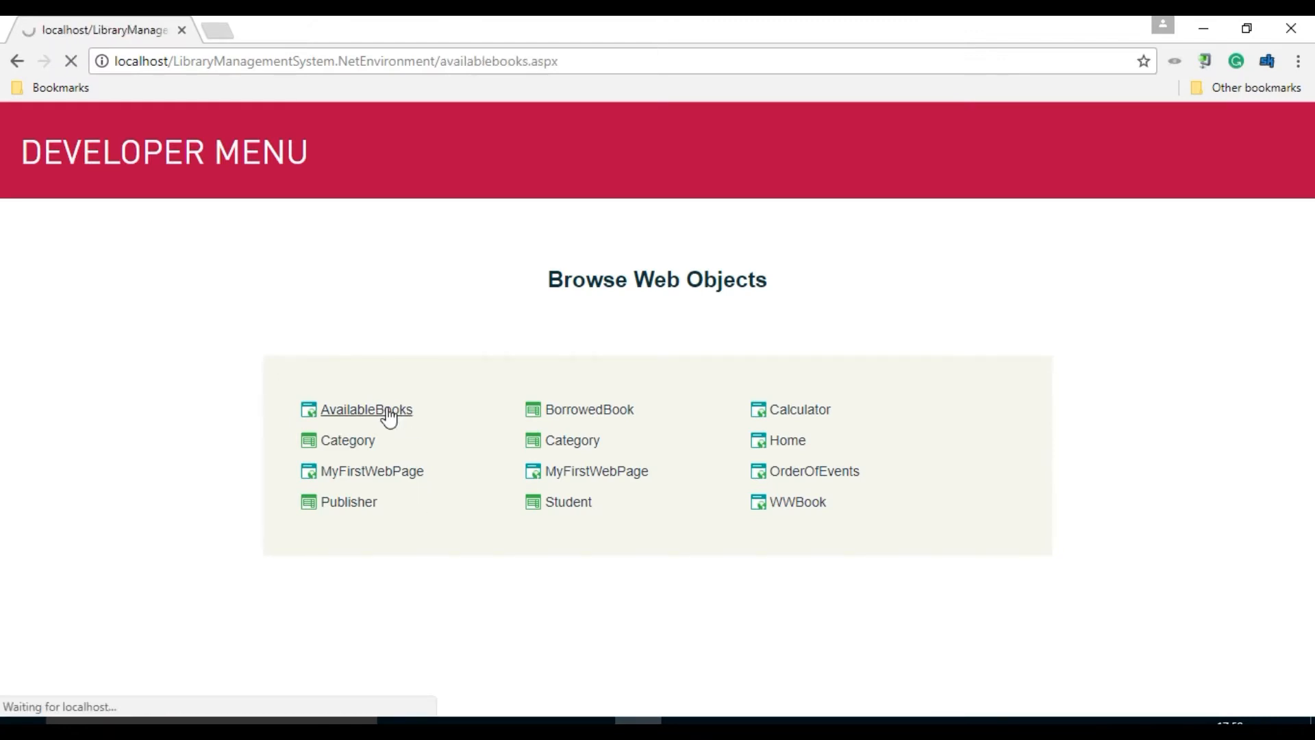
{"action": "left_click", "coordinate": [366, 410]}
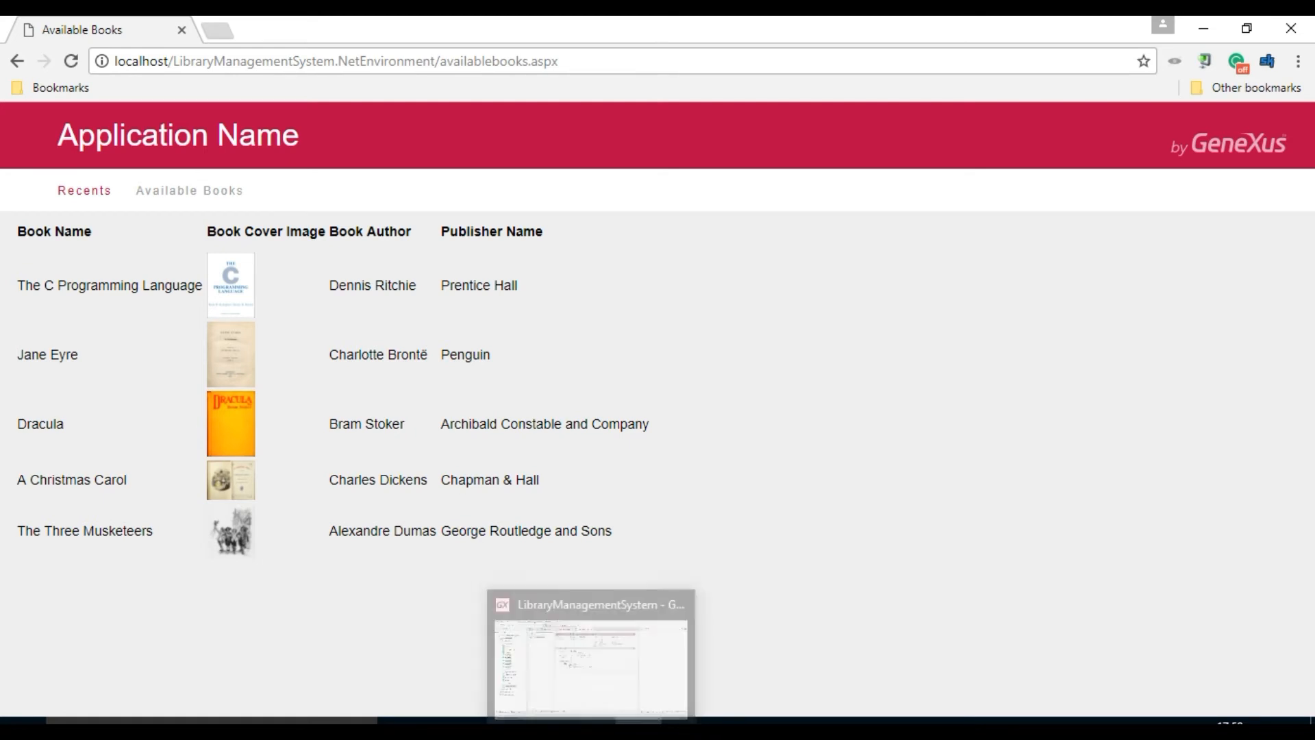
{"action": "left_click", "coordinate": [589, 654]}
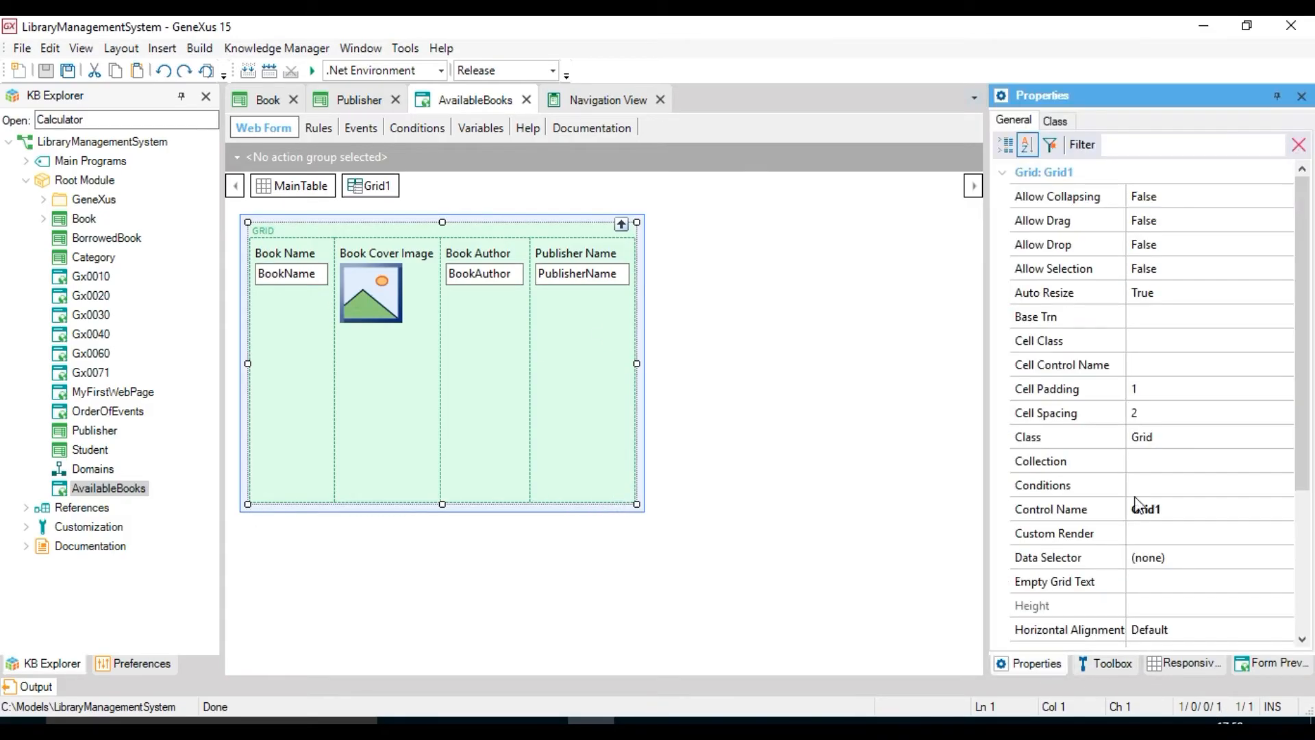
Give the grid the WorkWith class and retitle the cover column 'Book Cover'.
{"action": "left_click", "coordinate": [1284, 436]}
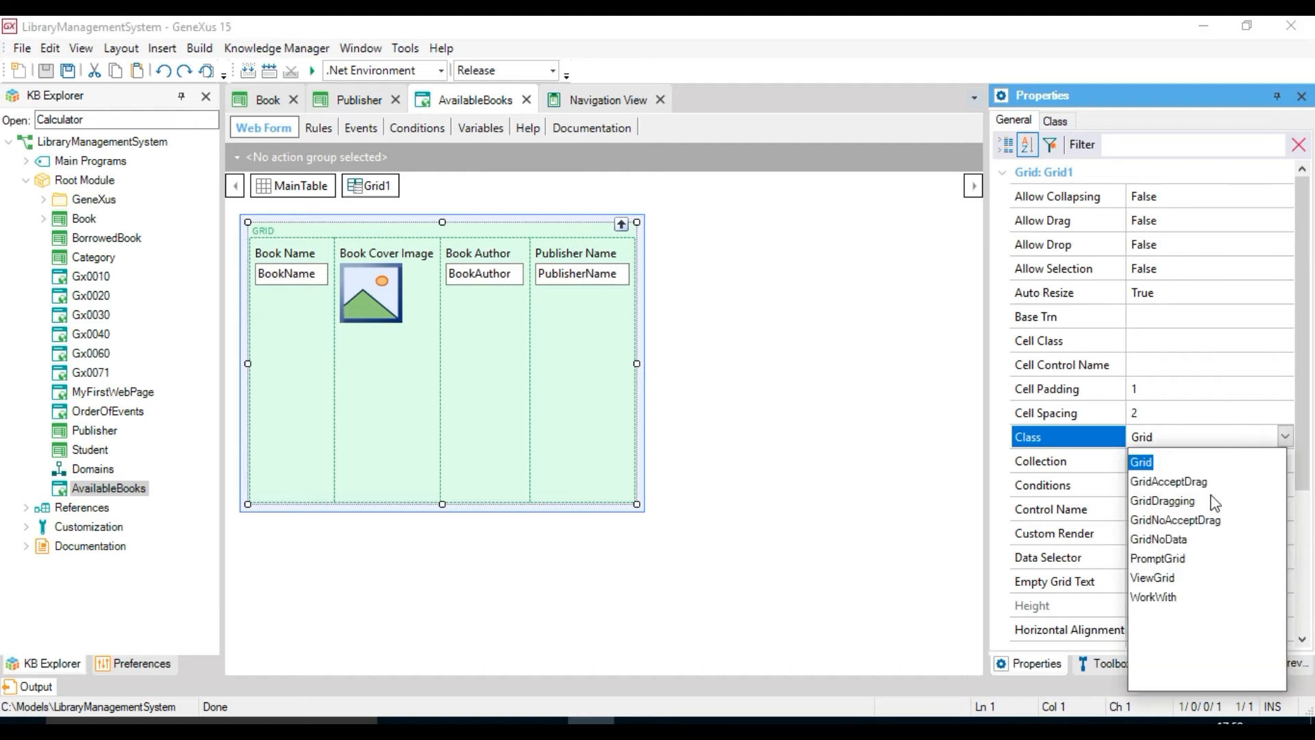
{"action": "left_click", "coordinate": [1140, 461]}
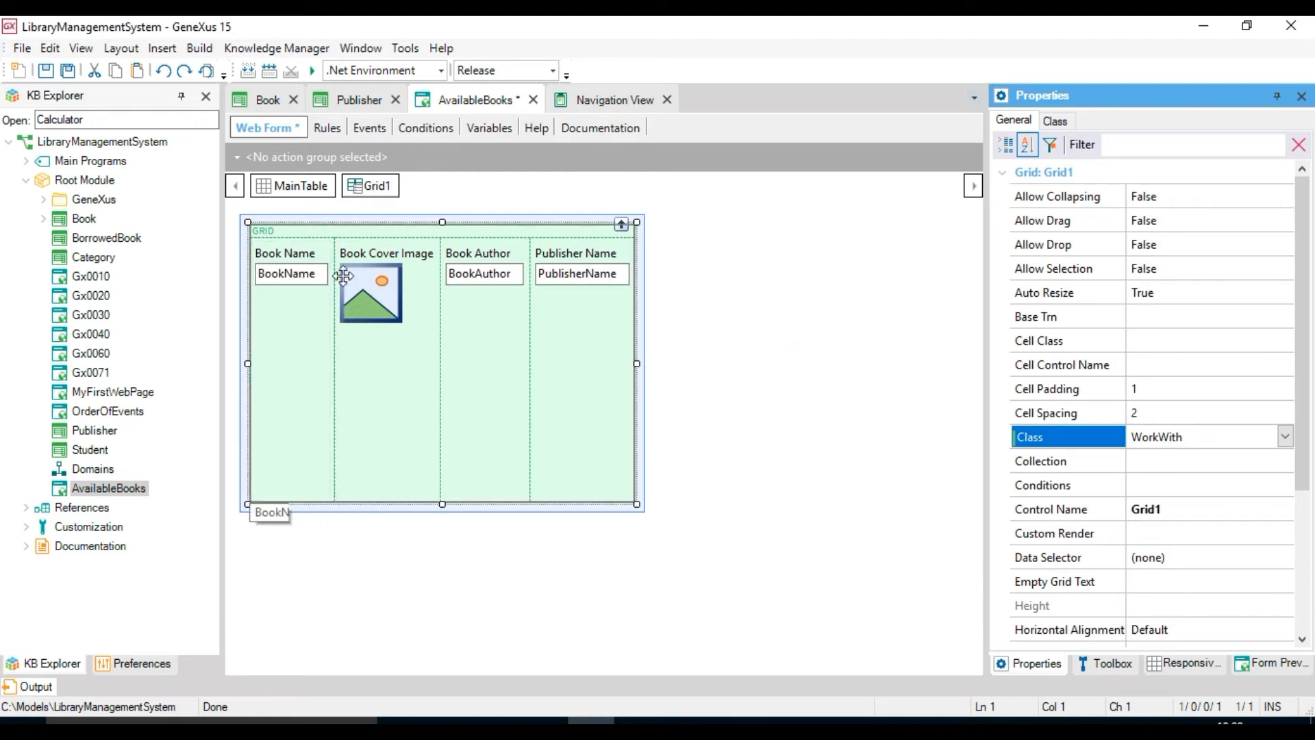
{"action": "left_click", "coordinate": [370, 292]}
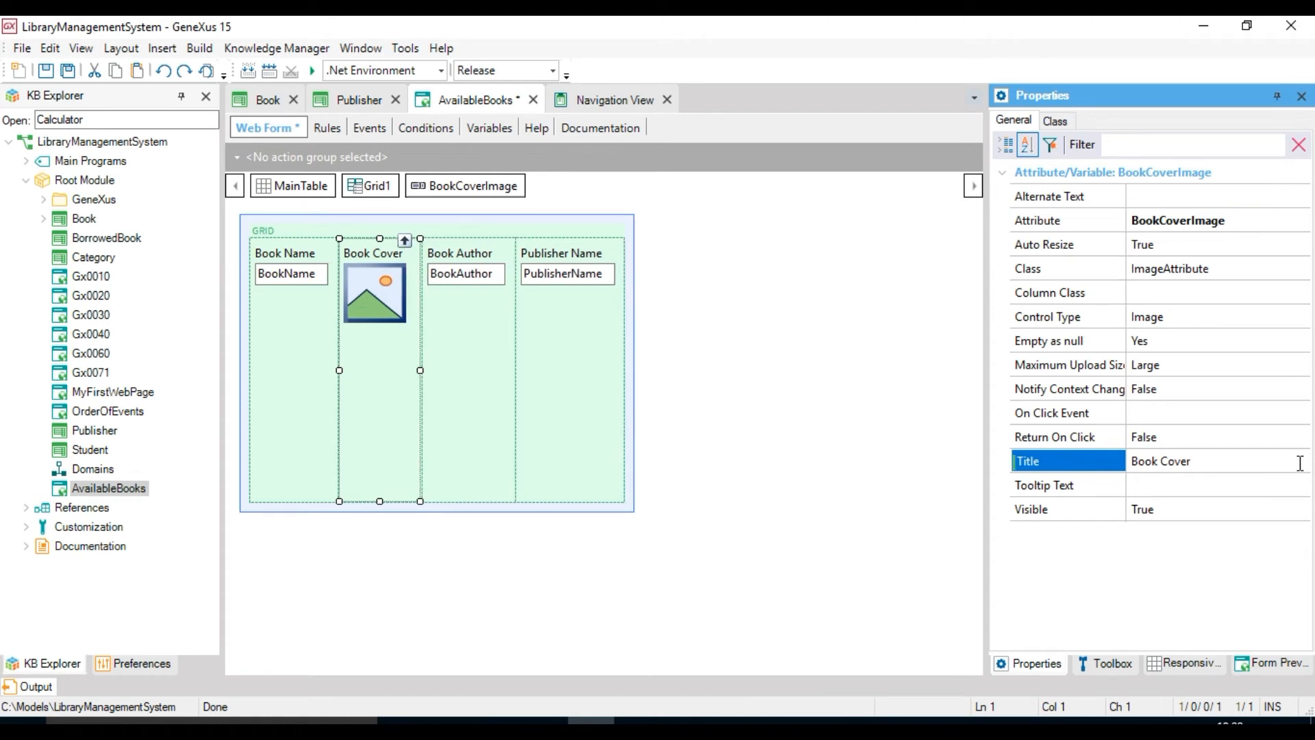
{"action": "left_click", "coordinate": [466, 273]}
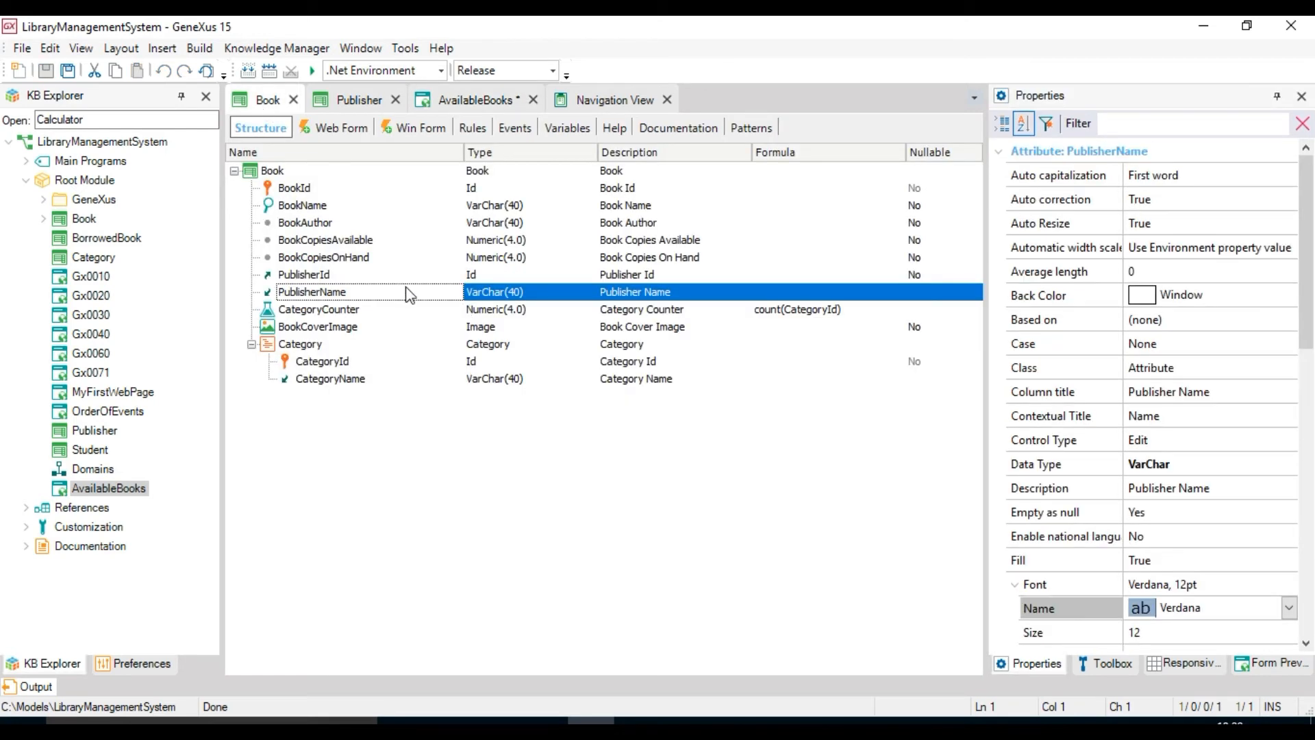
{"action": "left_click", "coordinate": [321, 257]}
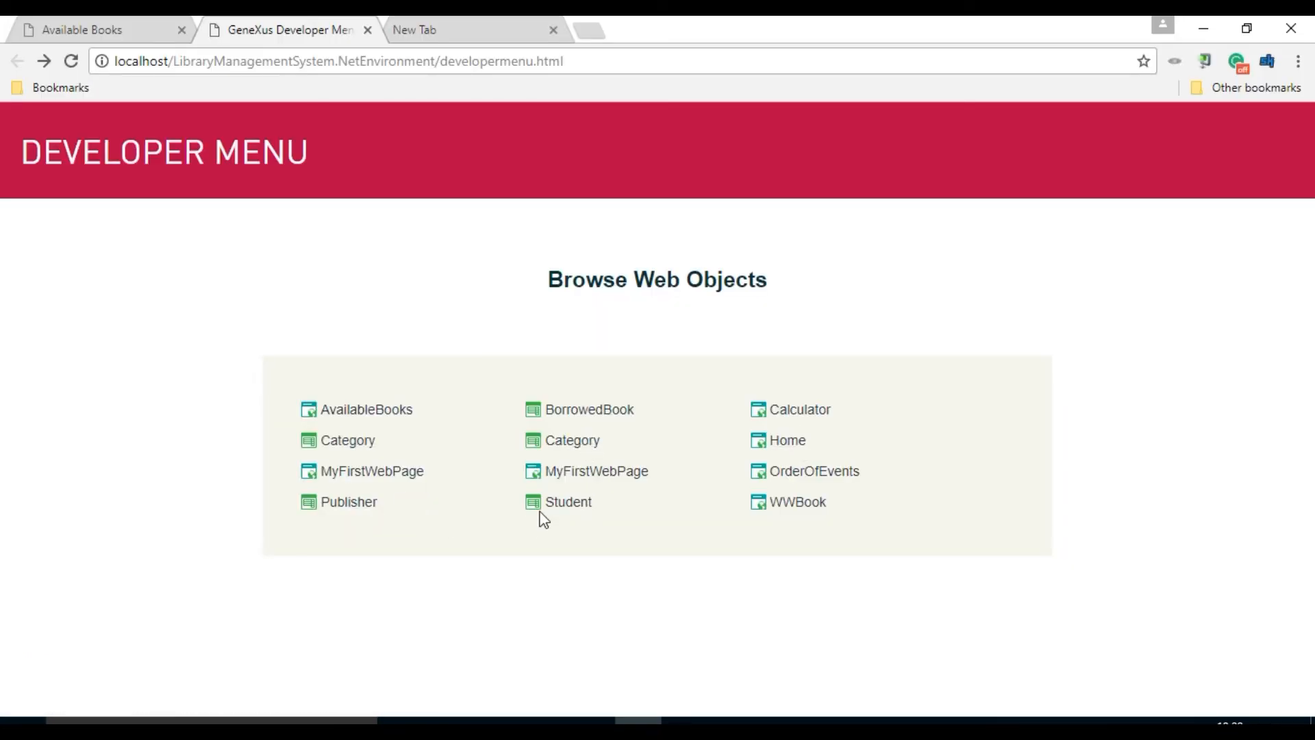
Check Jane Eyre's 0 copies on hand in WWBook, then return to Available Books.
{"action": "left_click", "coordinate": [796, 501]}
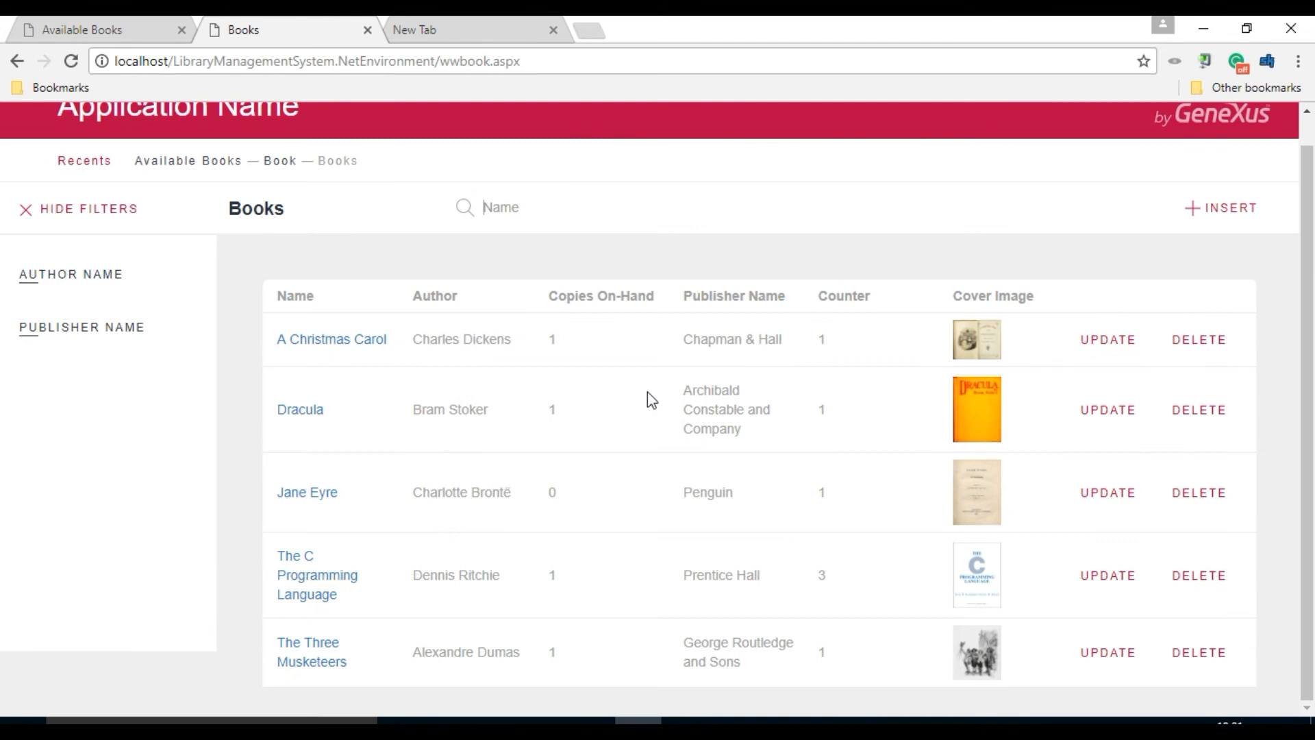
{"action": "mouse_move", "coordinate": [1061, 475]}
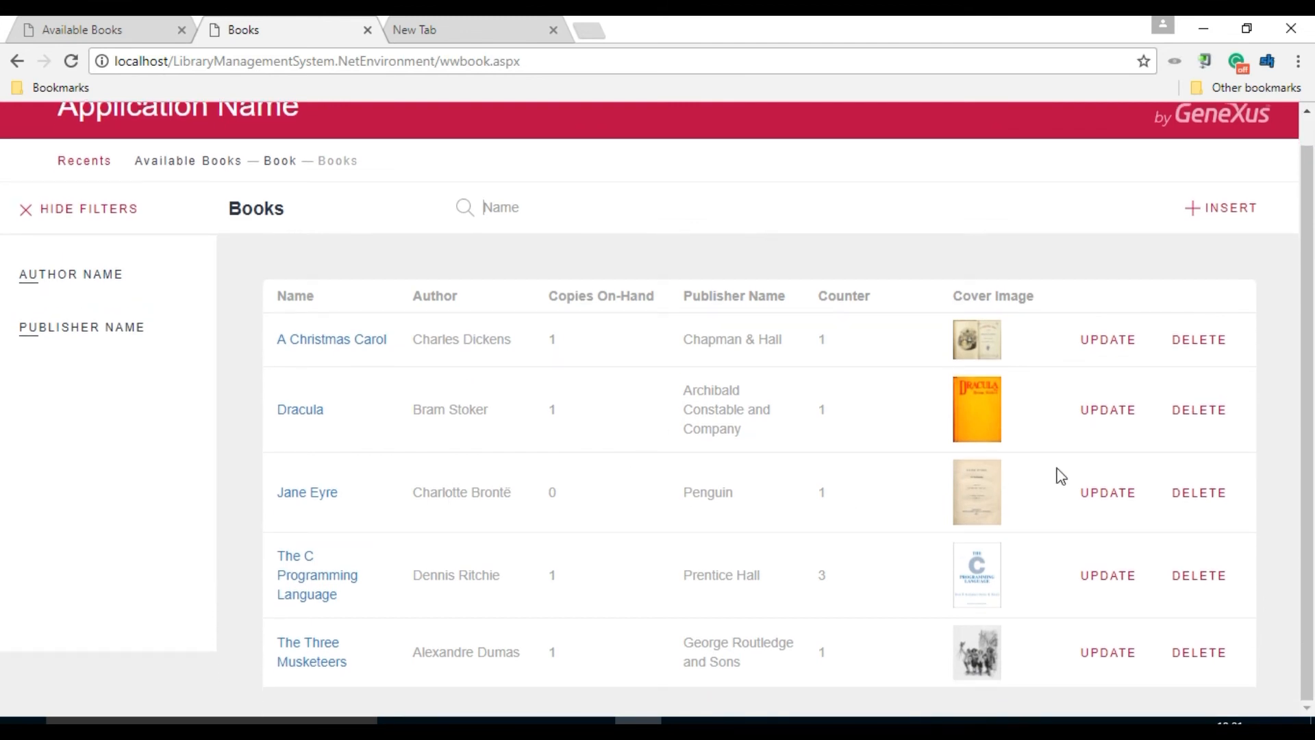
{"action": "double_click", "coordinate": [551, 492]}
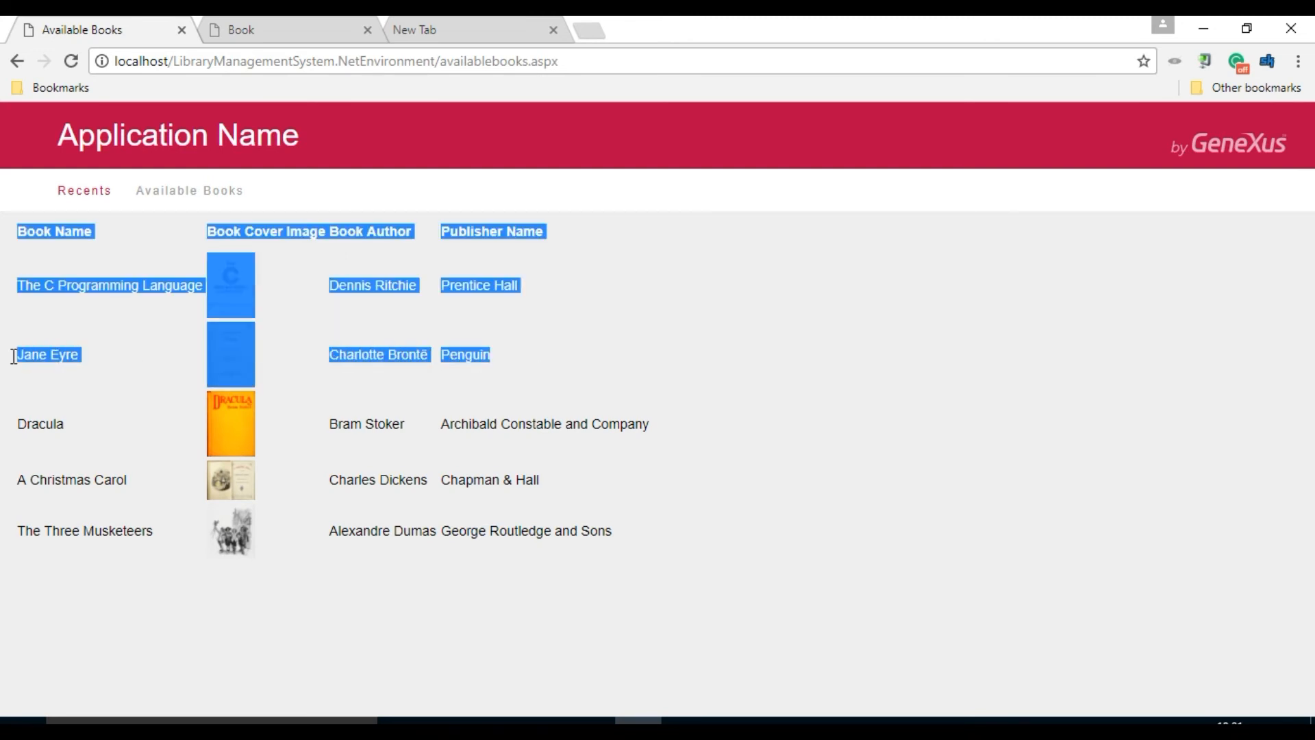
{"action": "left_click", "coordinate": [512, 374]}
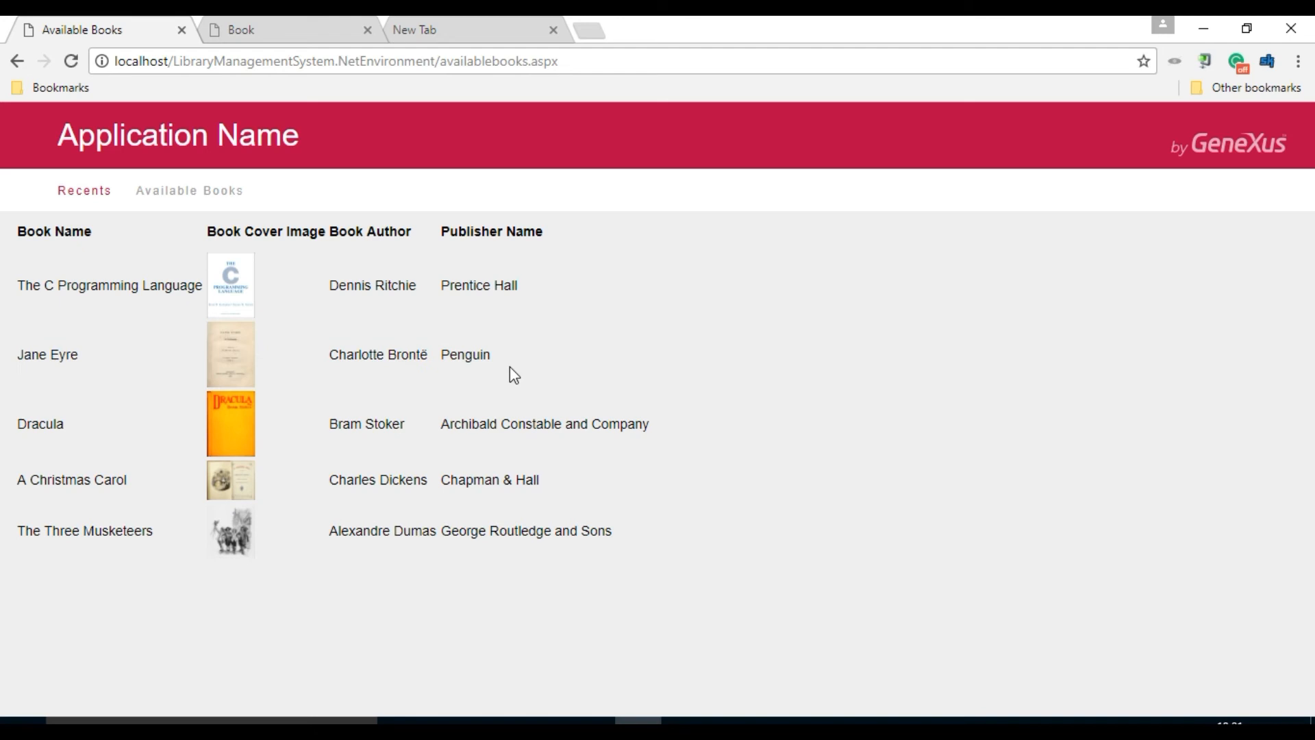
{"action": "mouse_move", "coordinate": [610, 659]}
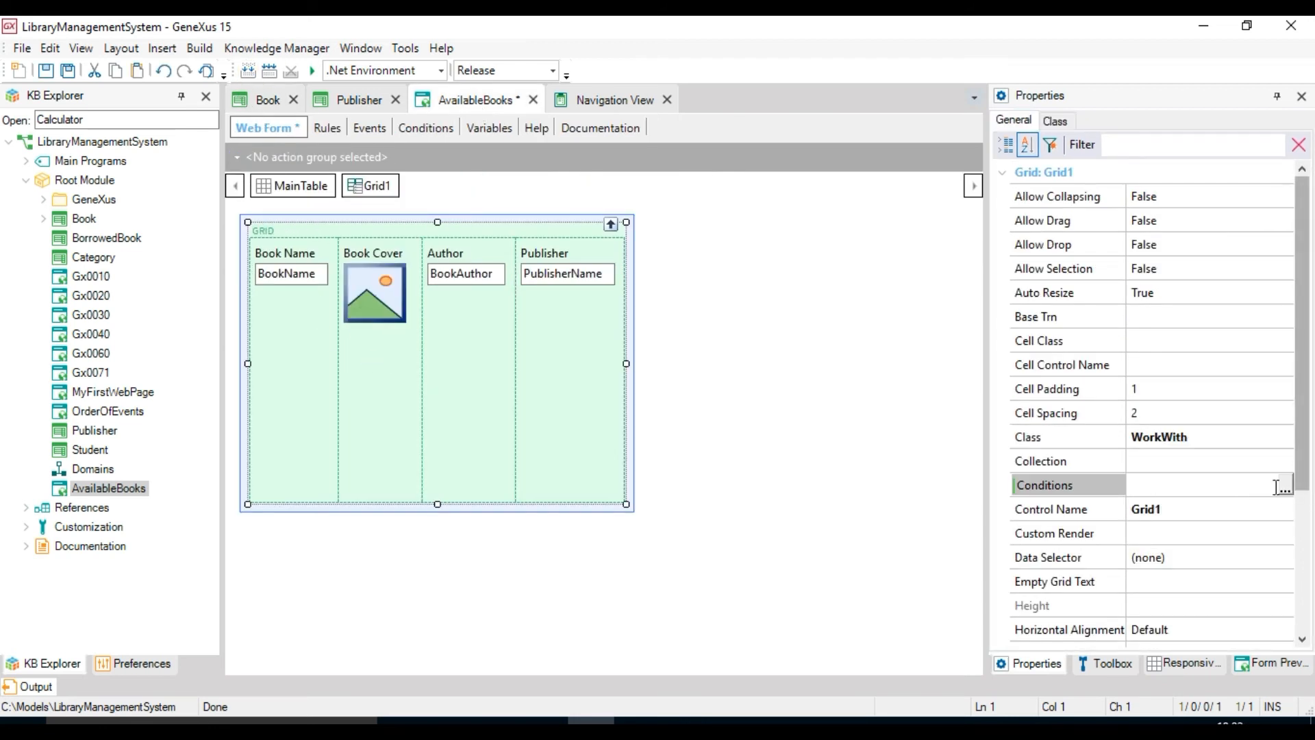
Restrict the grid to BookCopiesOnHand > 0 and order it by BookName.
{"action": "left_click", "coordinate": [1284, 485]}
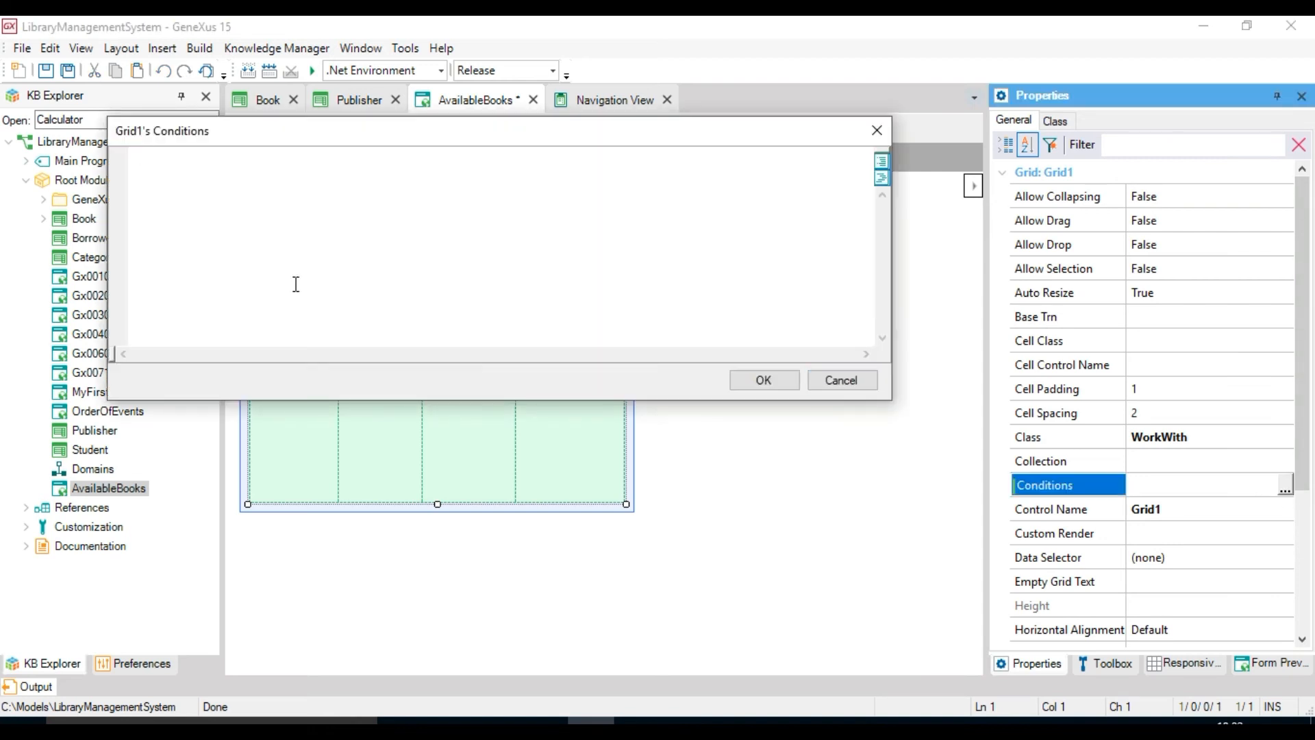
{"action": "type", "text": "BookCopiesOnHand > 0;"}
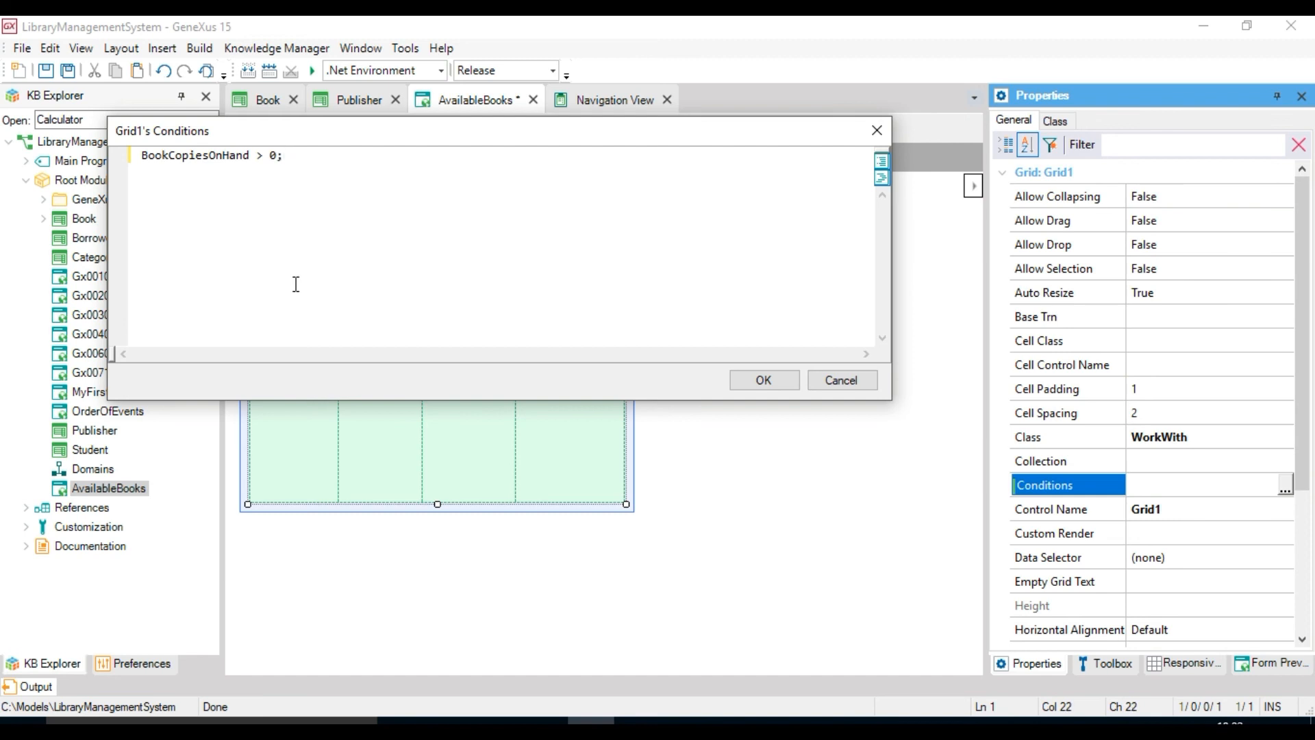
{"action": "left_click", "coordinate": [762, 380]}
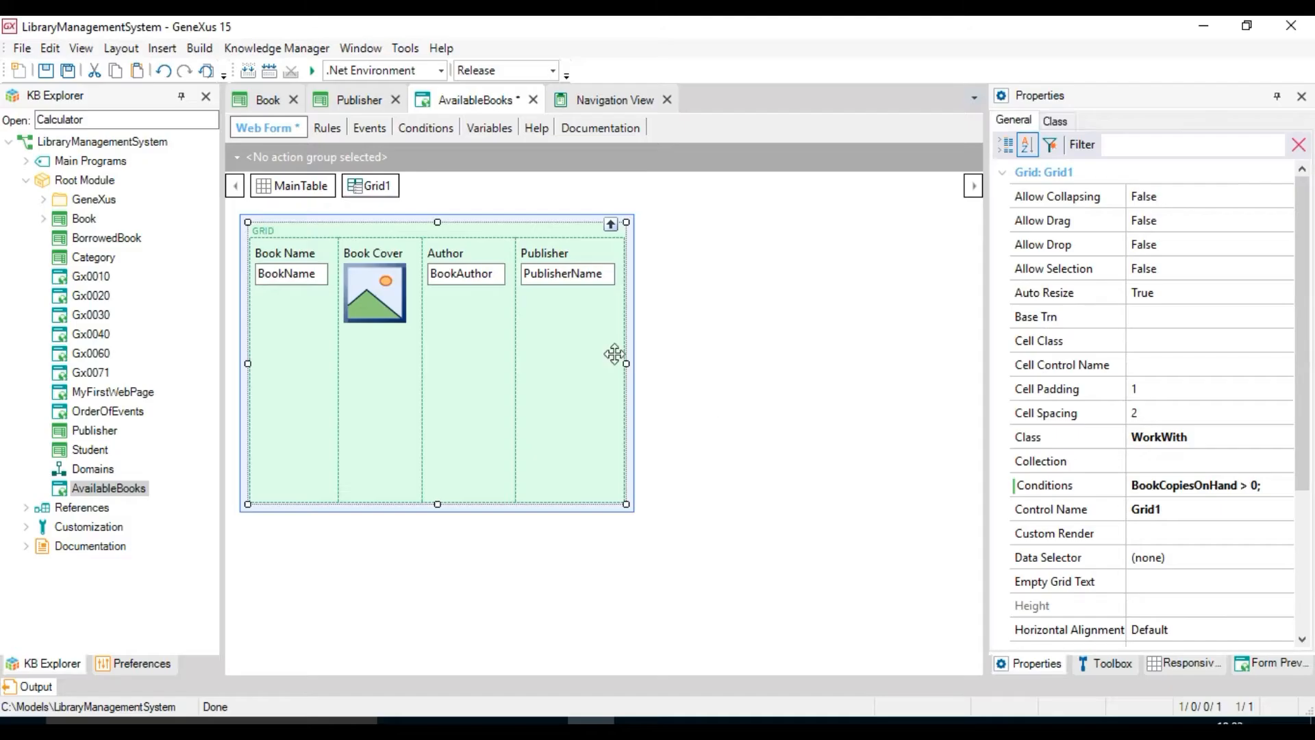
{"action": "mouse_move", "coordinate": [1191, 547]}
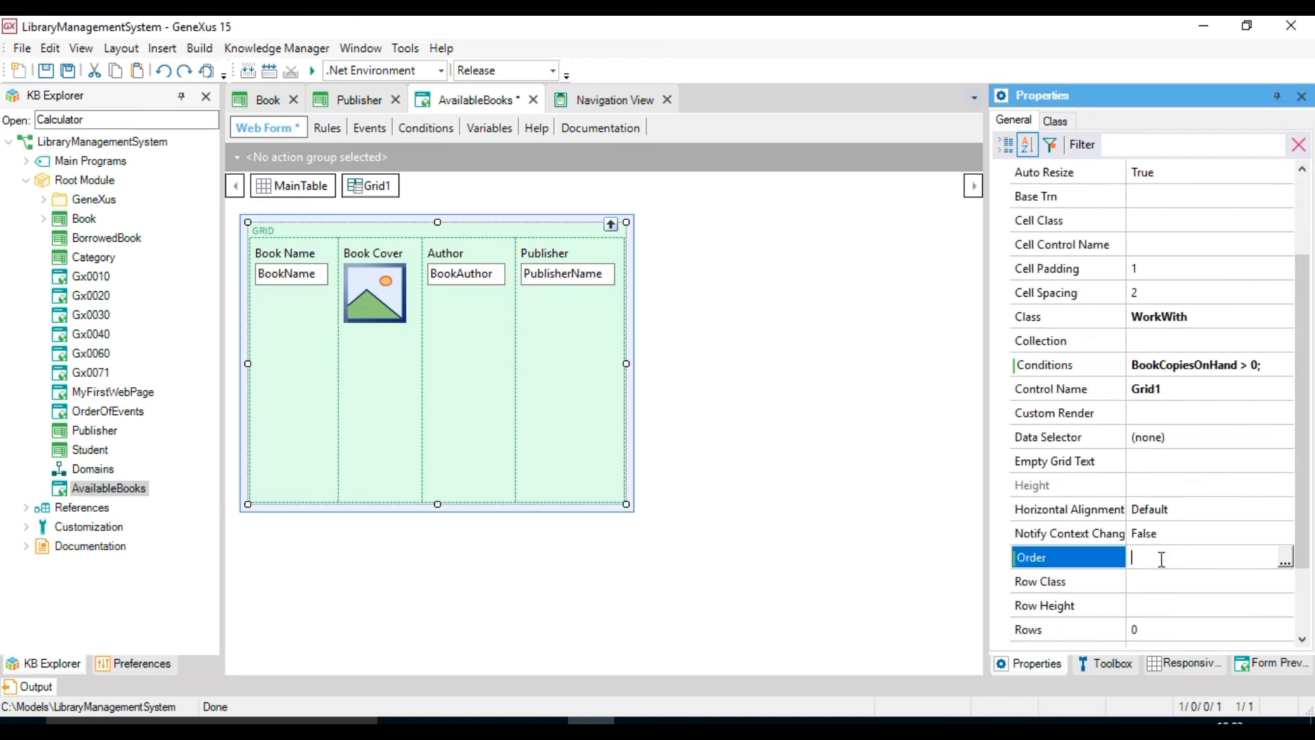
{"action": "type", "text": "BookName"}
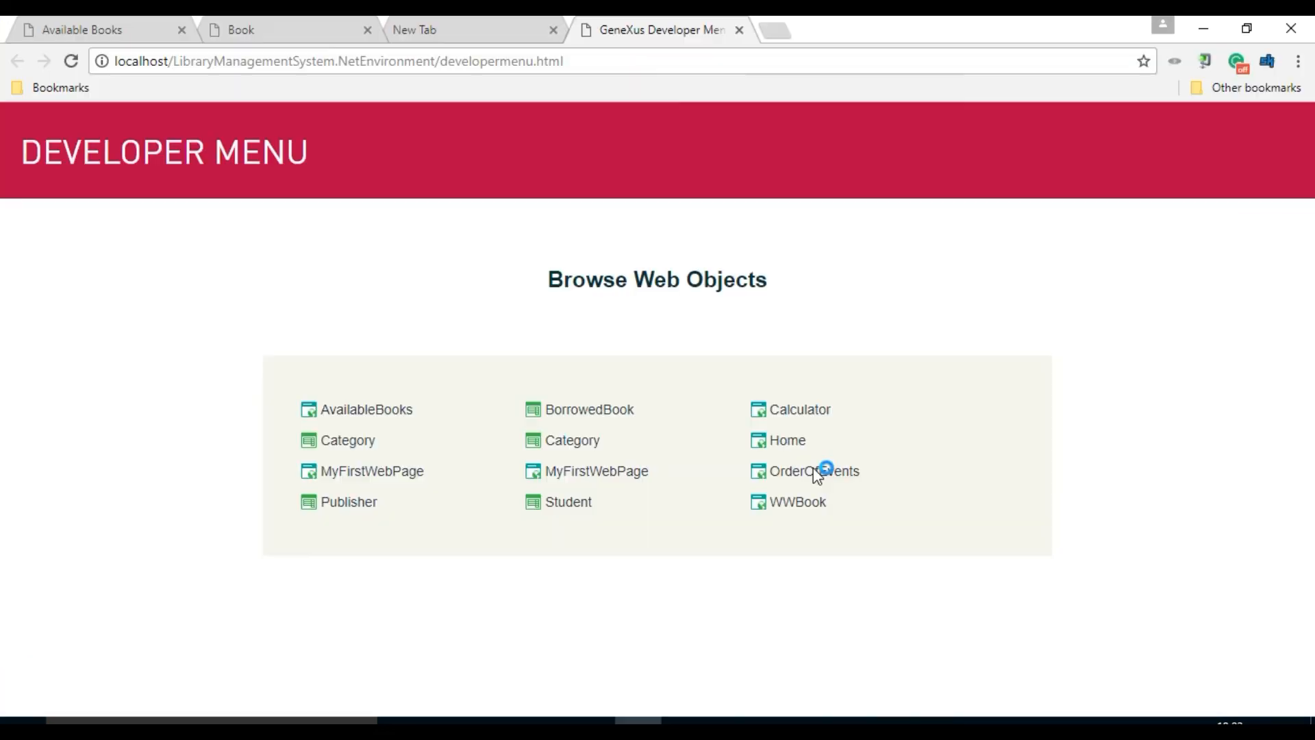
Reopen AvailableBooks in Chrome to see four in-stock books alphabetically, without Jane Eyre.
{"action": "left_click", "coordinate": [365, 409]}
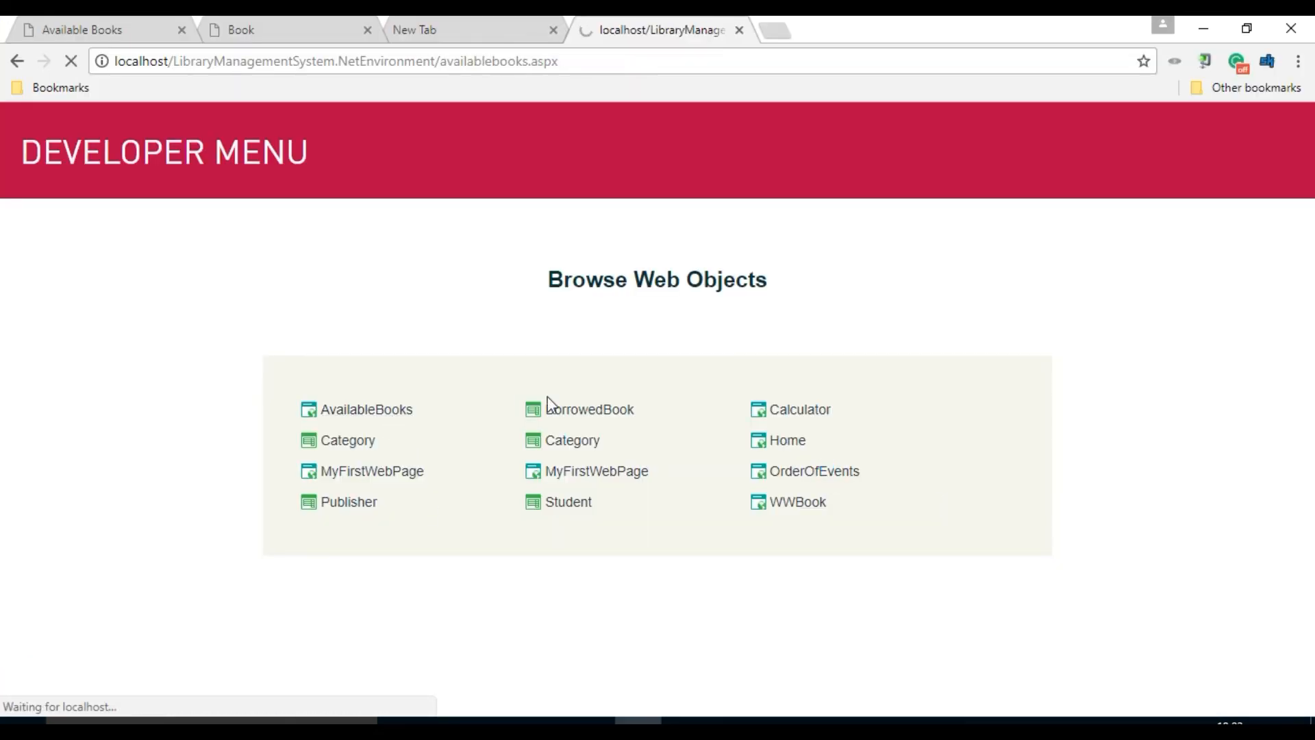
{"action": "left_click", "coordinate": [365, 409]}
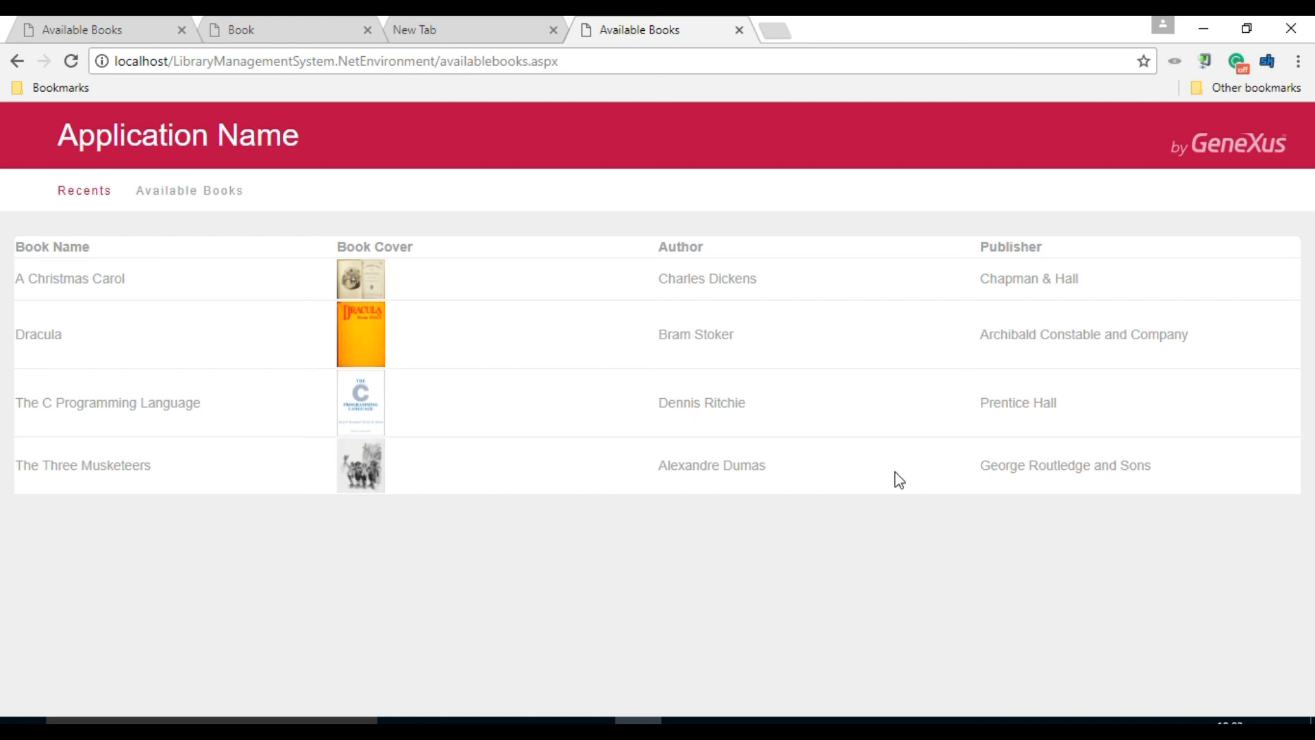
{"action": "mouse_move", "coordinate": [612, 631]}
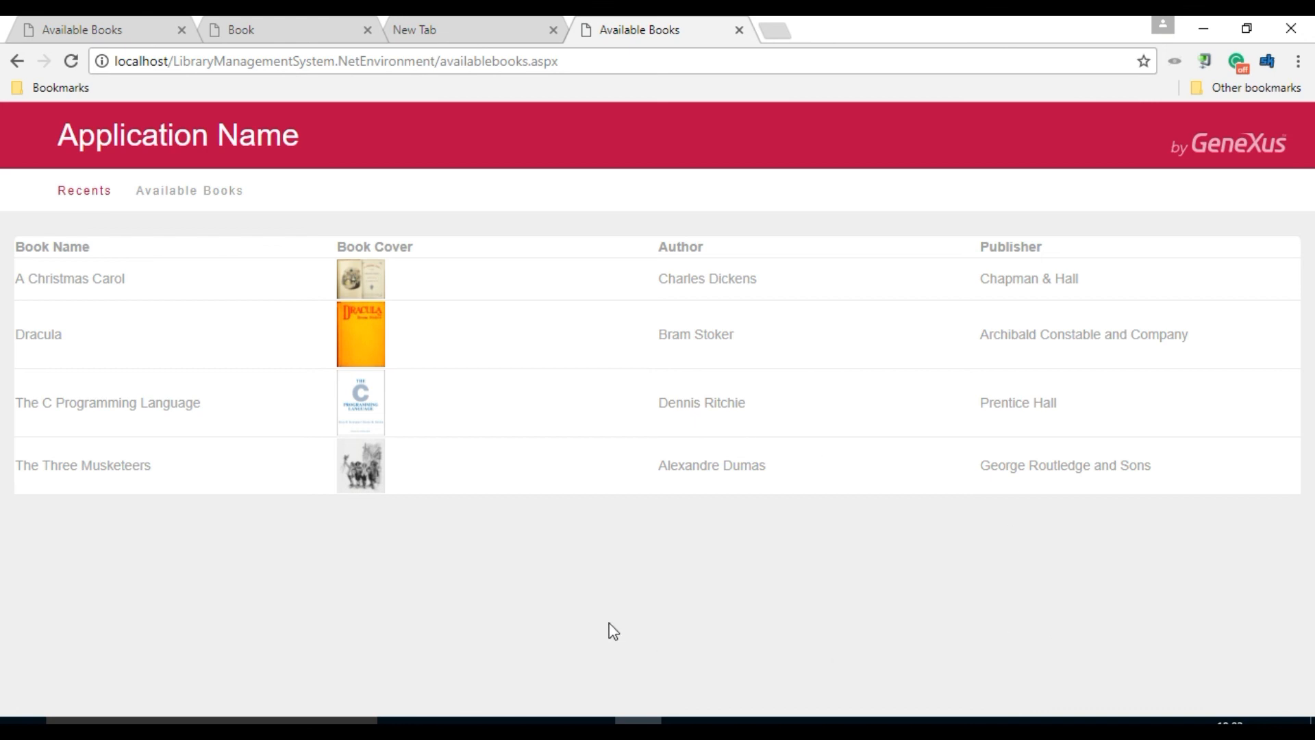
{"action": "mouse_move", "coordinate": [1106, 587]}
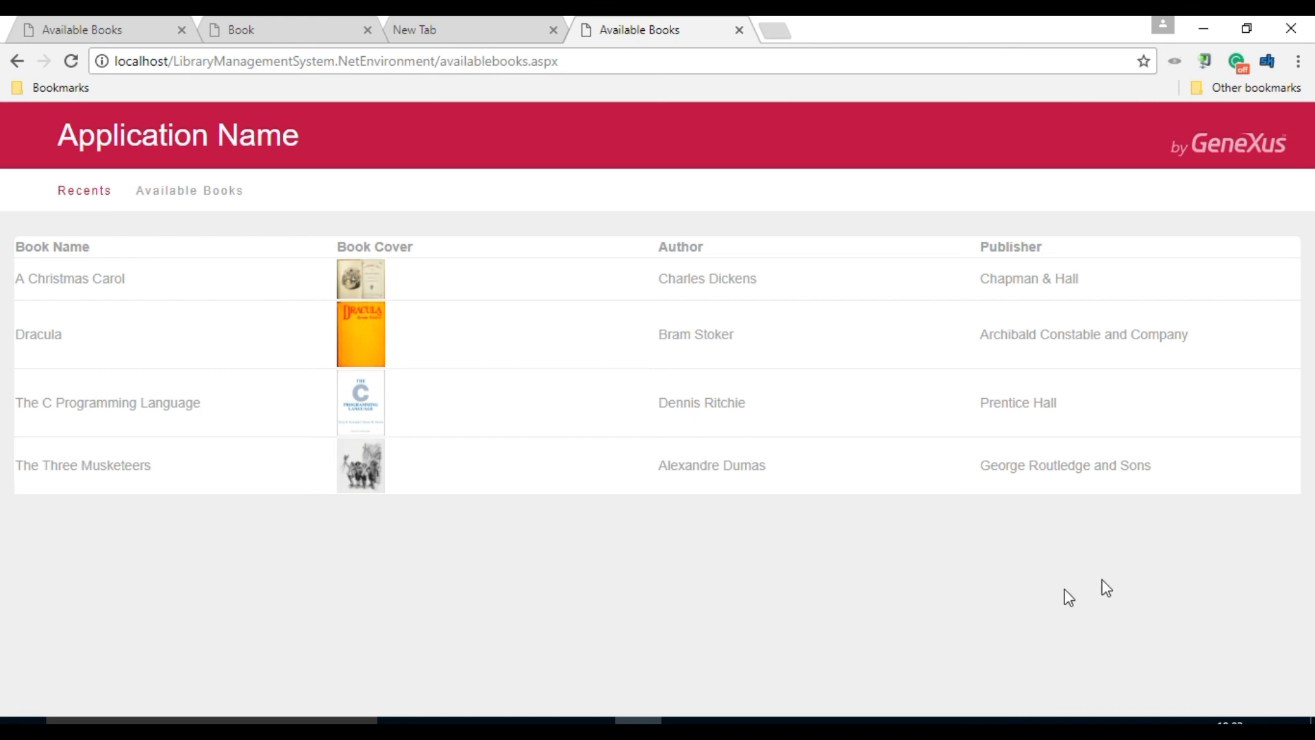
{"action": "mouse_move", "coordinate": [52, 388]}
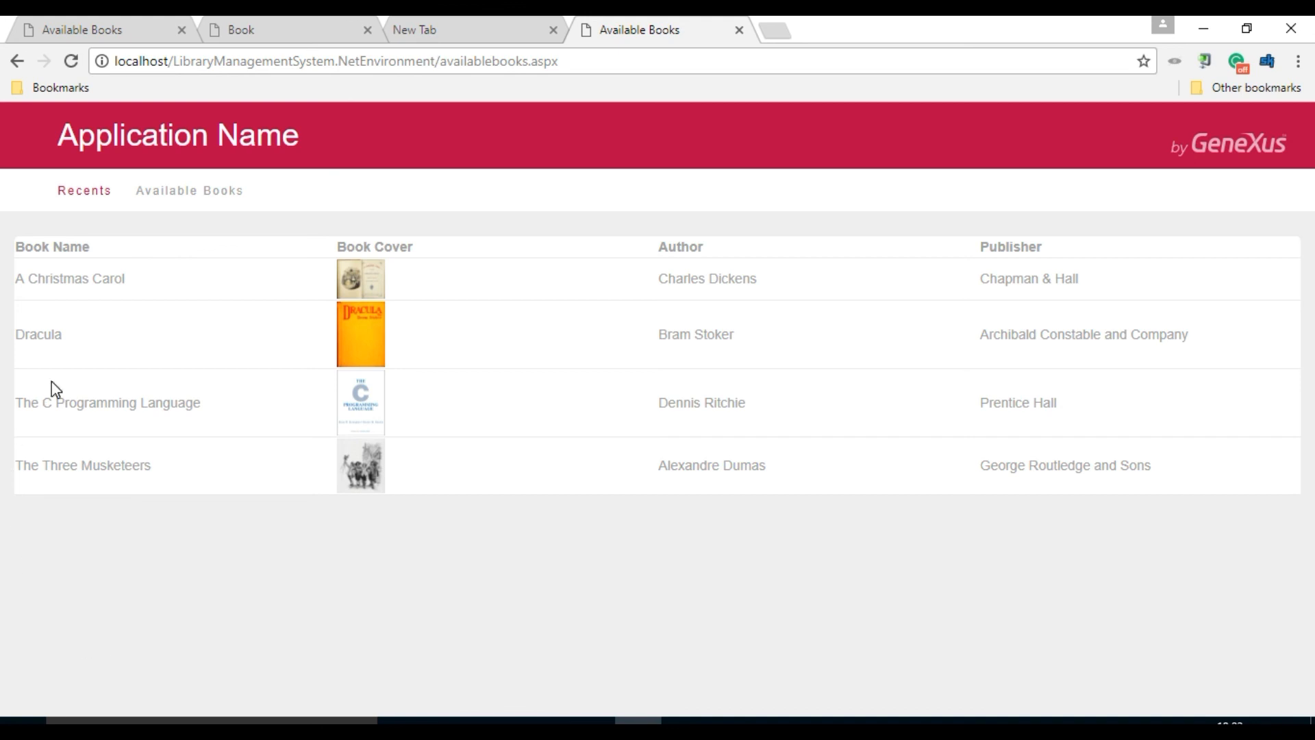
{"action": "mouse_move", "coordinate": [306, 445]}
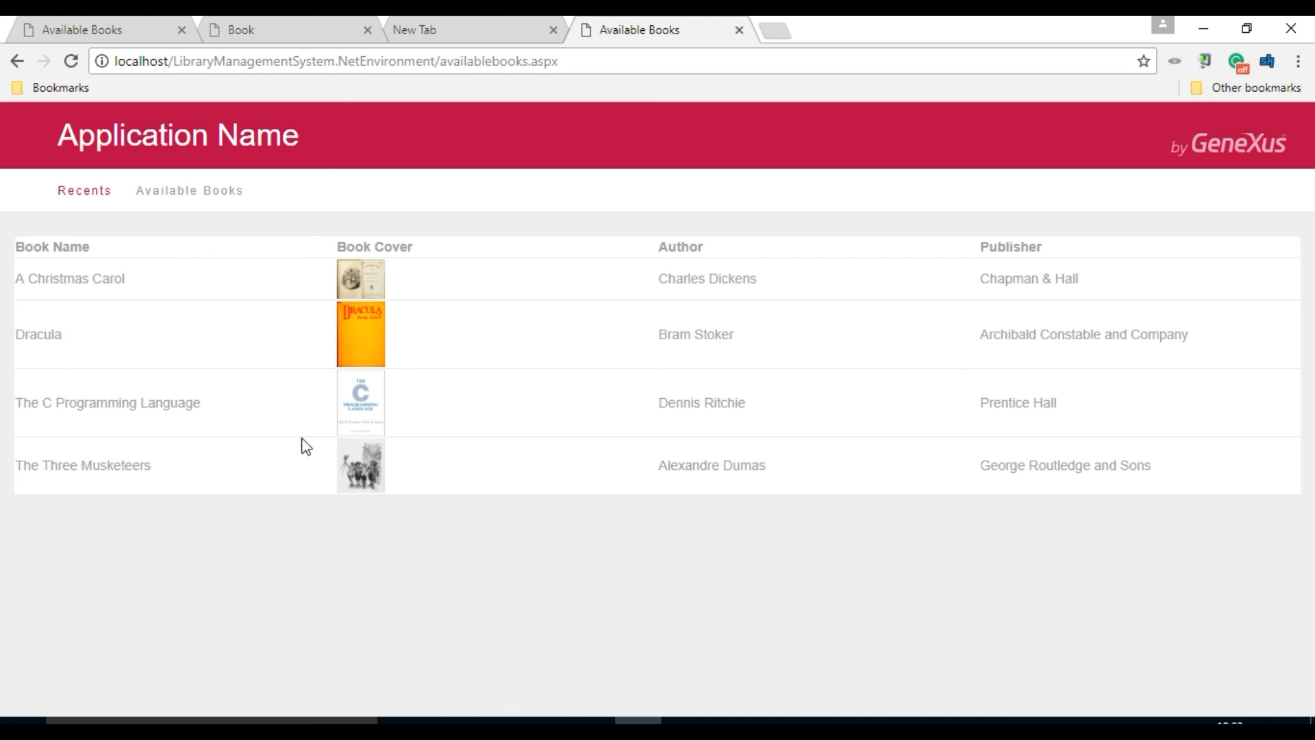